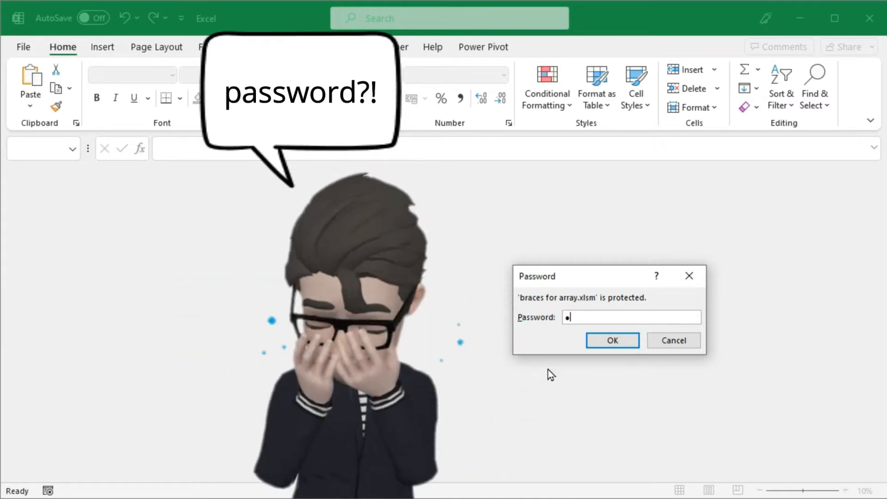
Step: Dismiss the rejected-password error, close Excel, and open the Decrypt file password workbook
click(611, 340)
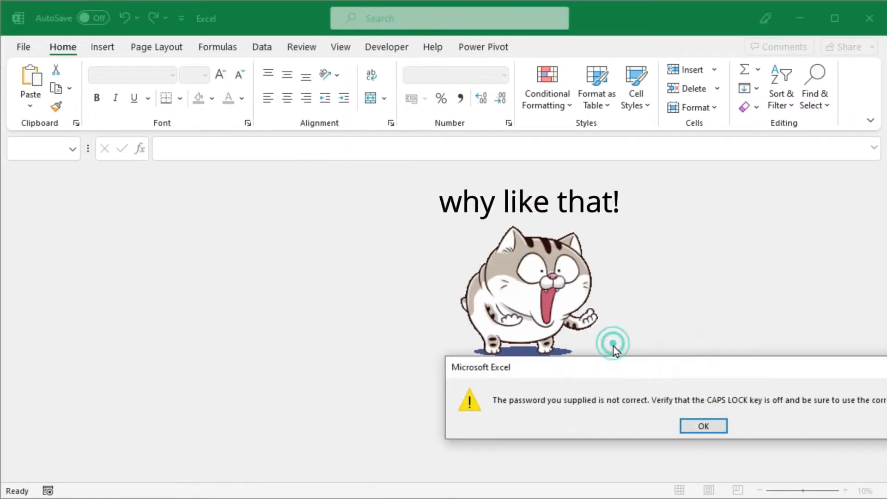
click(703, 426)
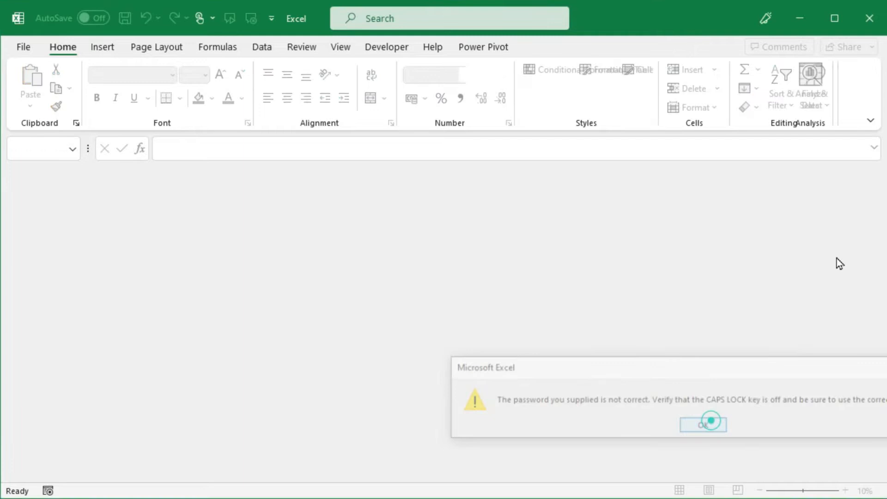
click(703, 422)
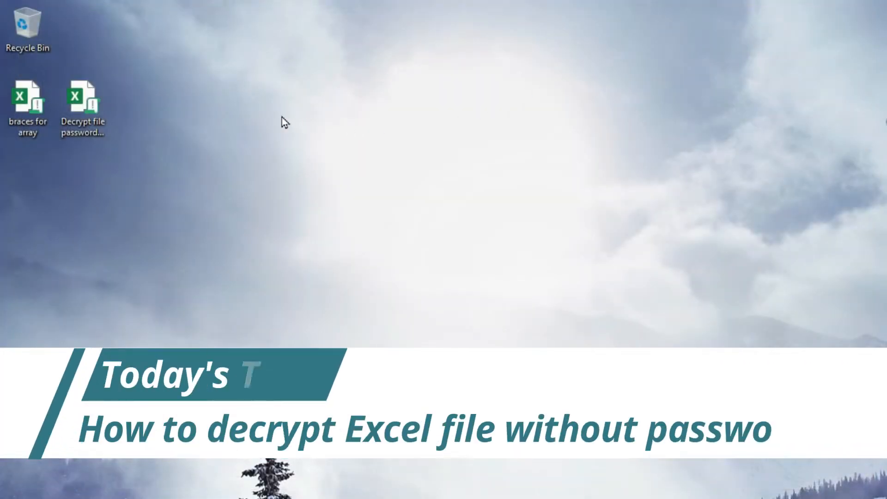
double_click(82, 107)
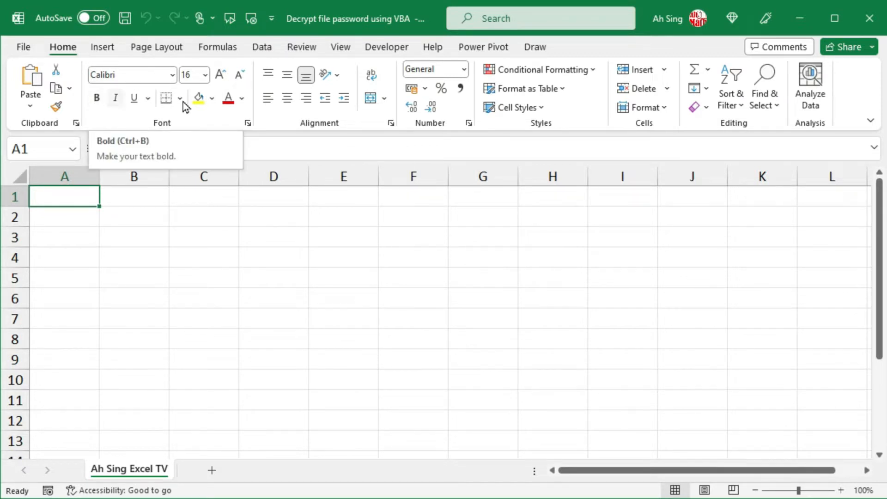
Step: Open the Visual Basic editor from the Developer tab and start Sub OpenWorkbook()
click(386, 47)
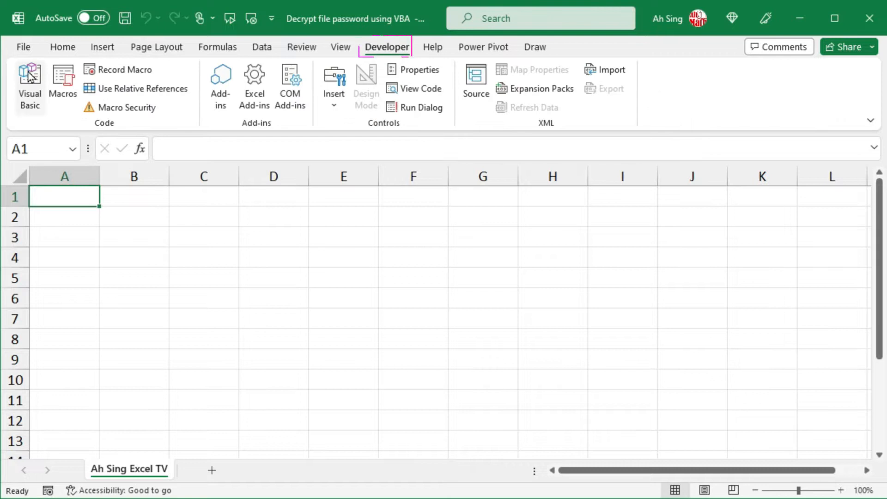
click(29, 86)
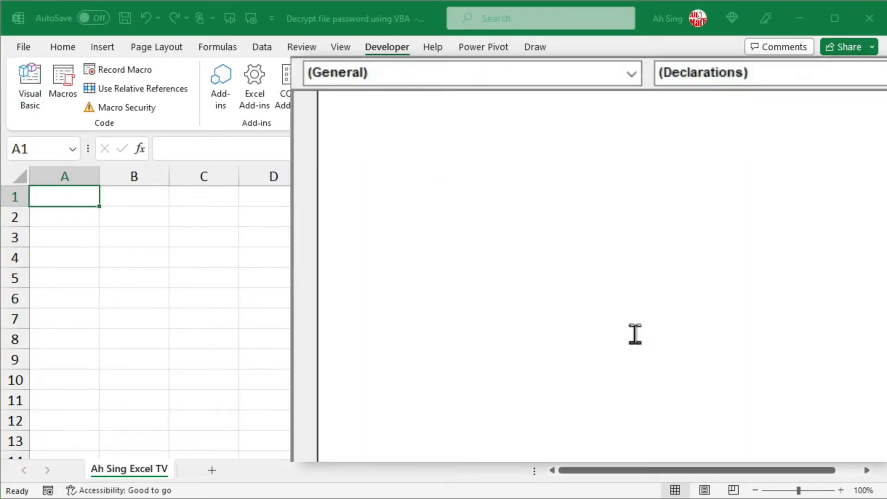
text(Sub)
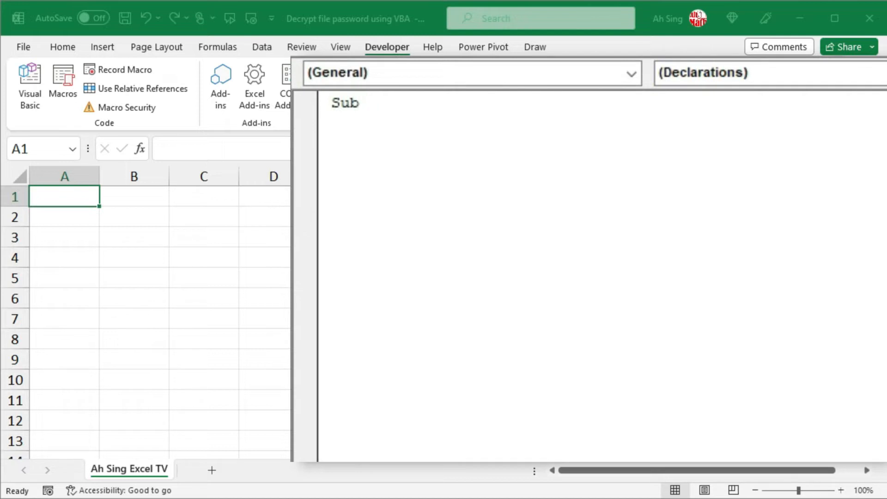
text(OpenWorkbook()
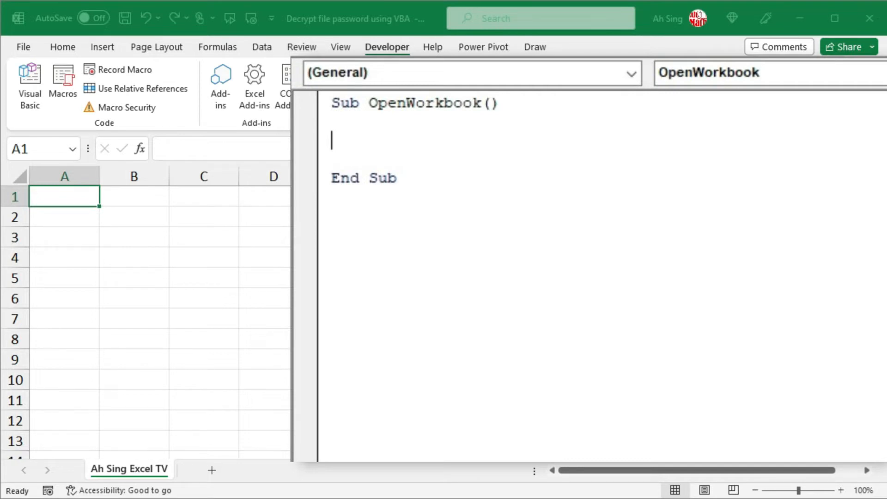
Step: Declare wb As Workbook, FilePath As String and MyPassword As String
text(Dim)
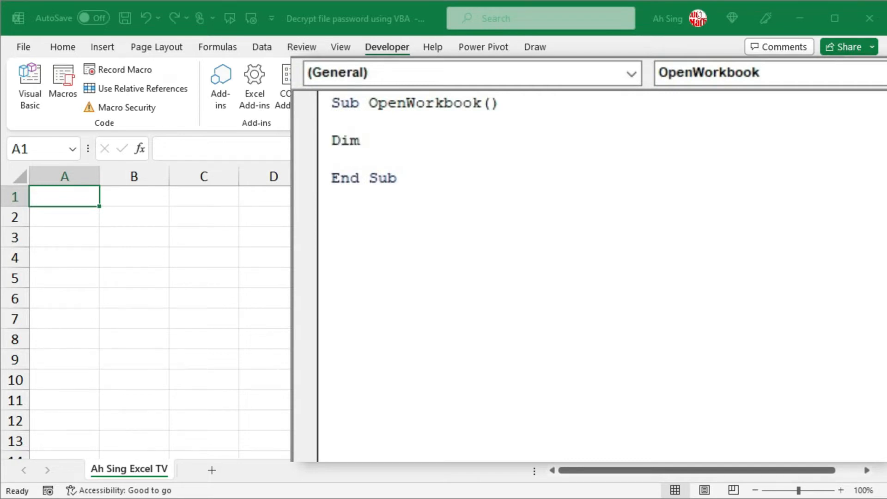
text(wb a)
text(D)
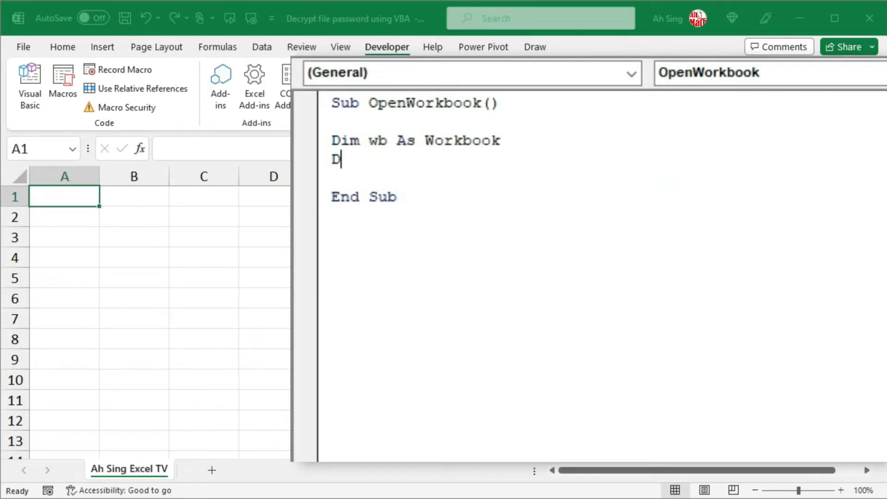
text(im Fi)
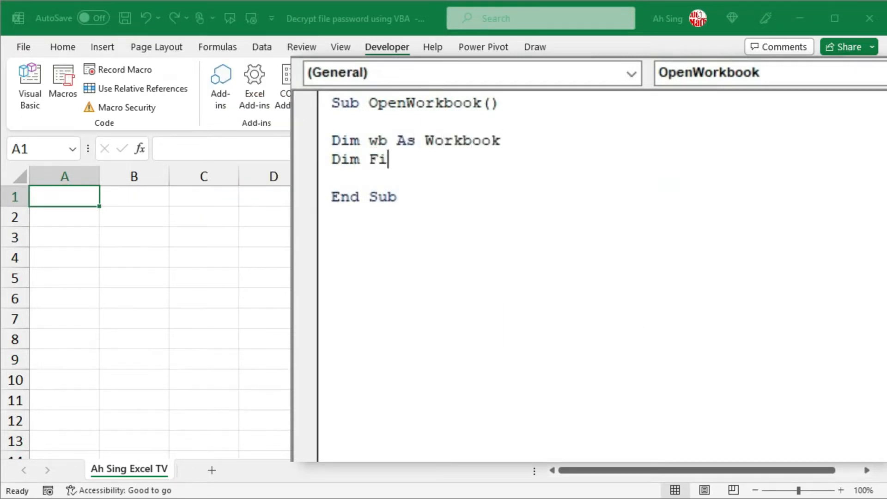
text(lePath a)
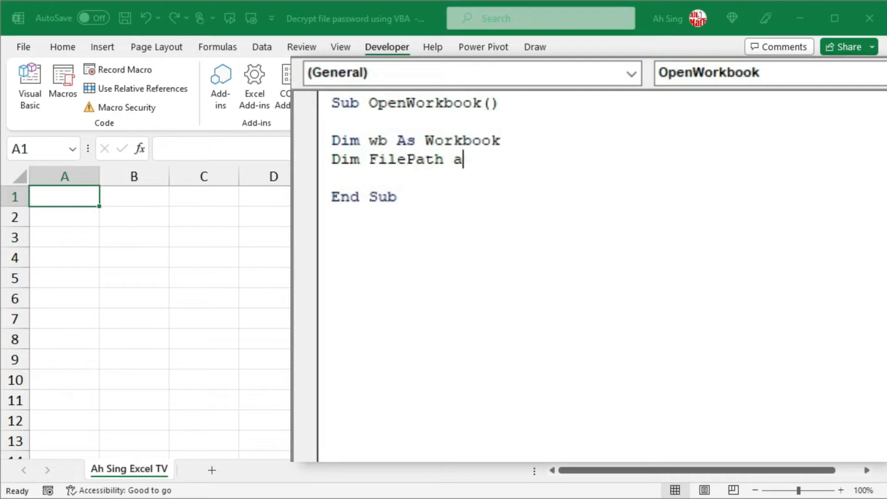
text(s string)
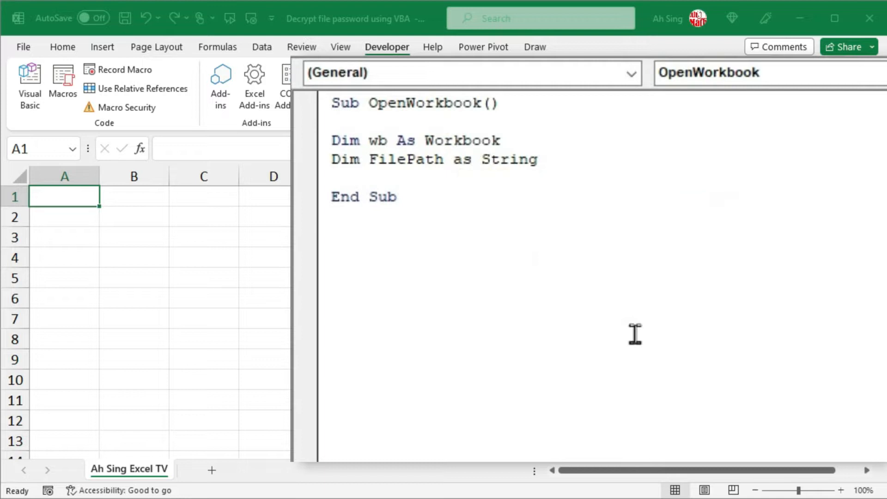
text(Di)
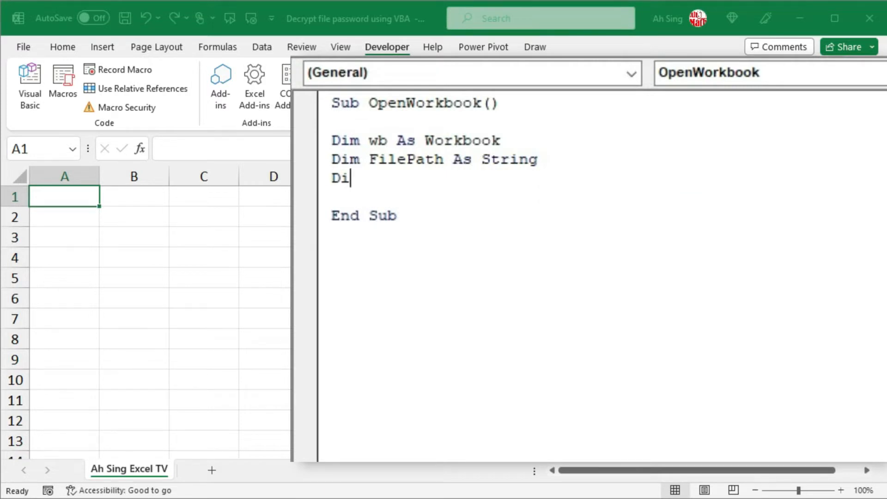
text(m M)
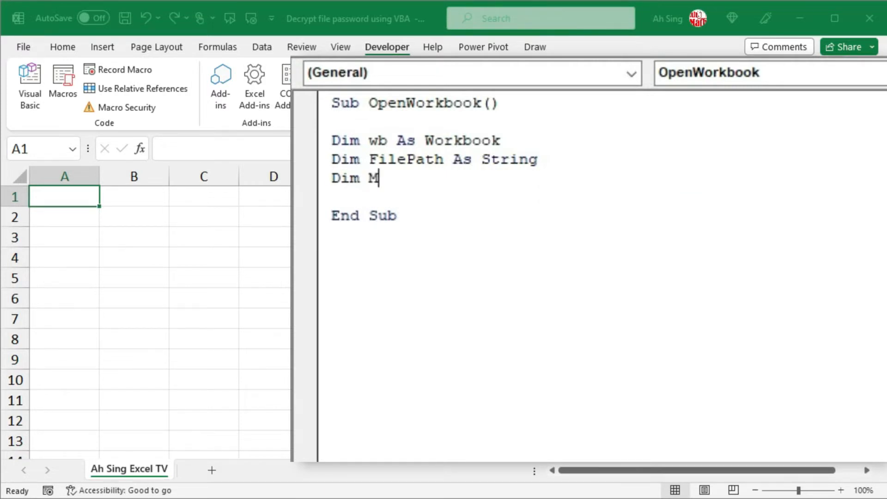
text(yPass)
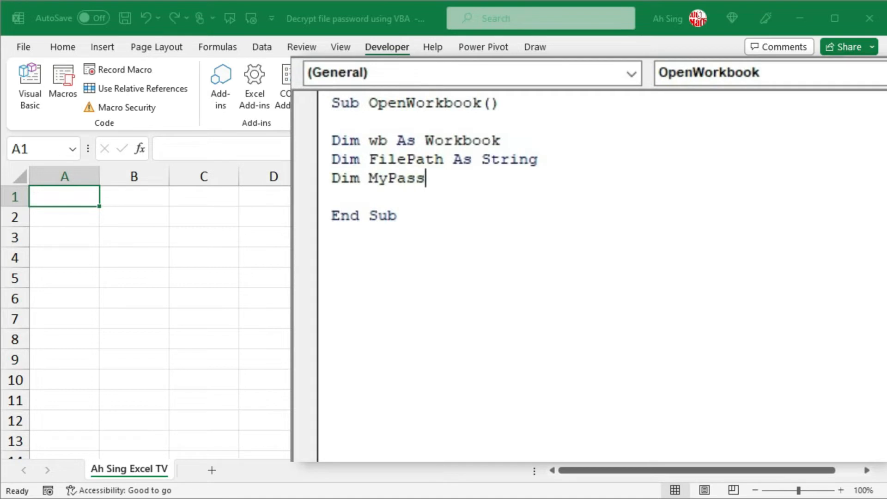
text(word as string)
text(Fil)
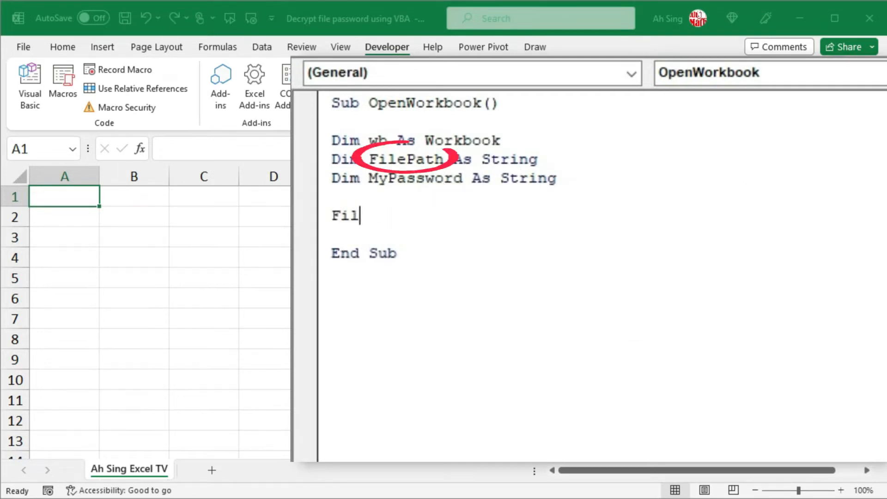
Step: Begin the assignment FilePath = " on a new line
text(ePath)
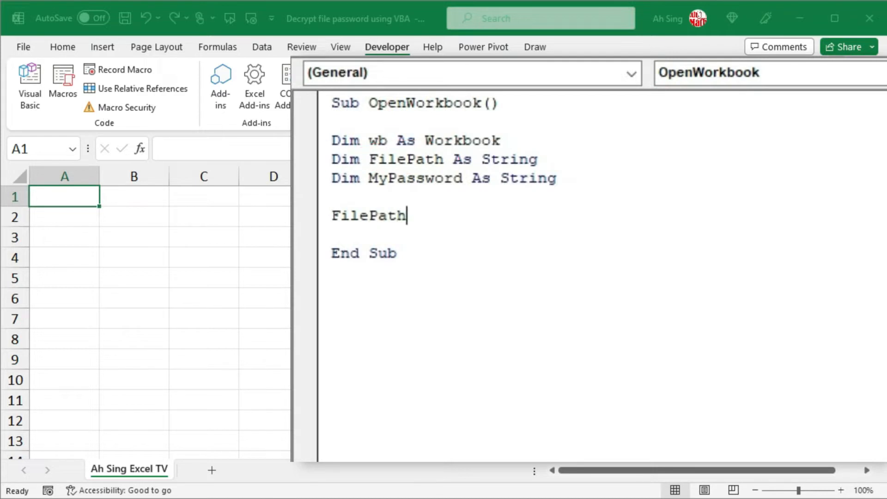
text(=)
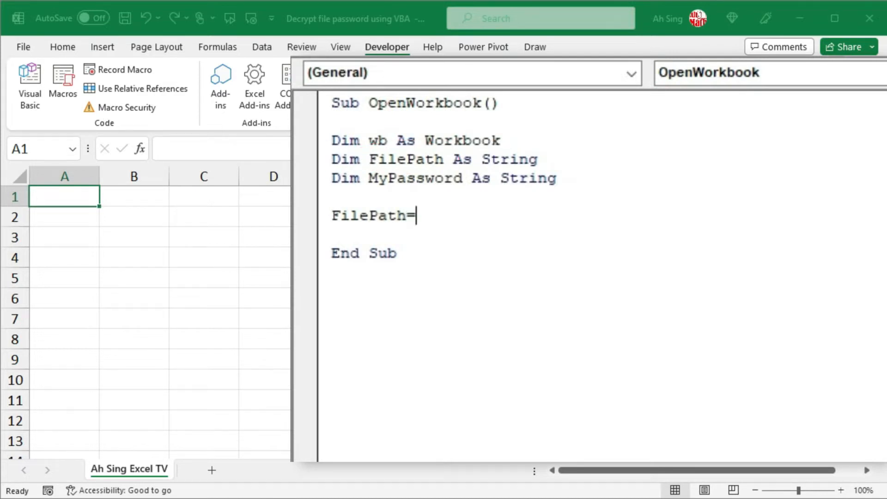
text(")
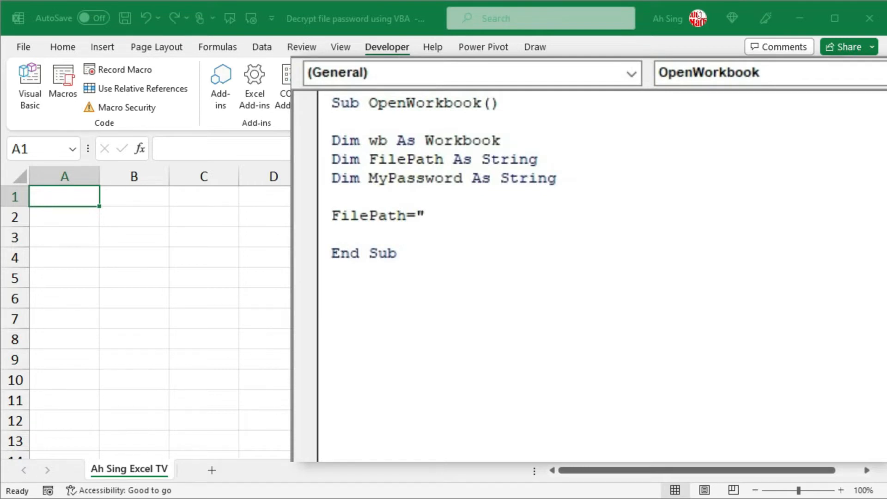
Step: Complete FilePath with the file's location C:\Users\happy\Desktop from Properties, ending in .xlsm
click(425, 216)
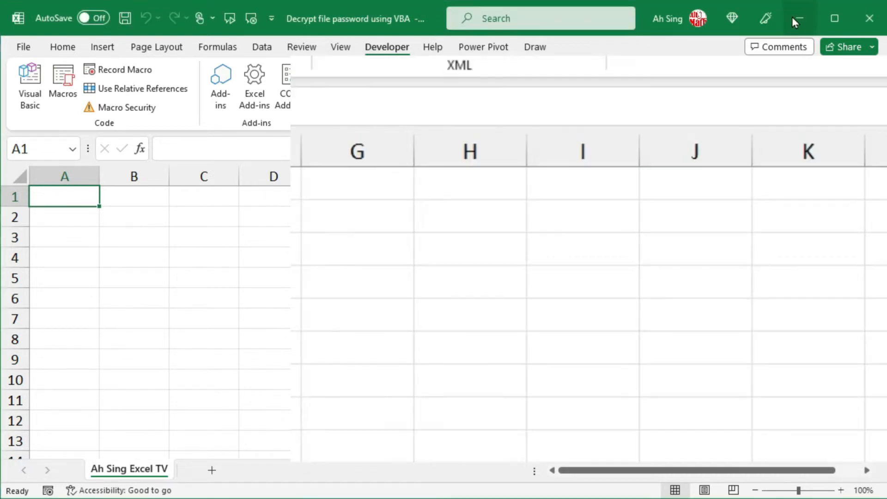
right_click(27, 99)
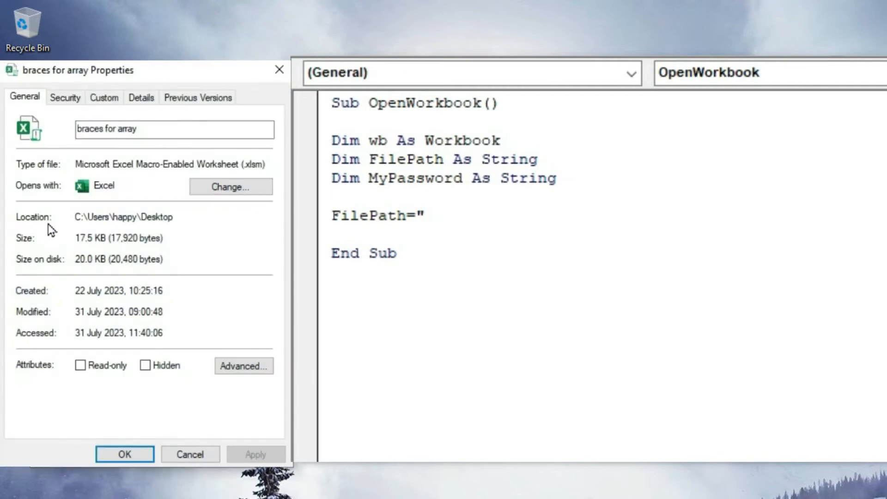
double_click(124, 217)
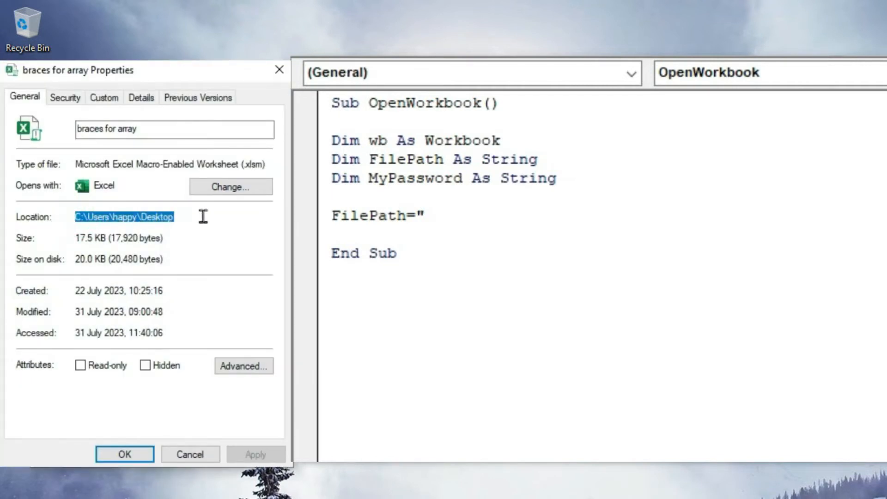
text(C:\Users\happy\Desktop\braces for array)
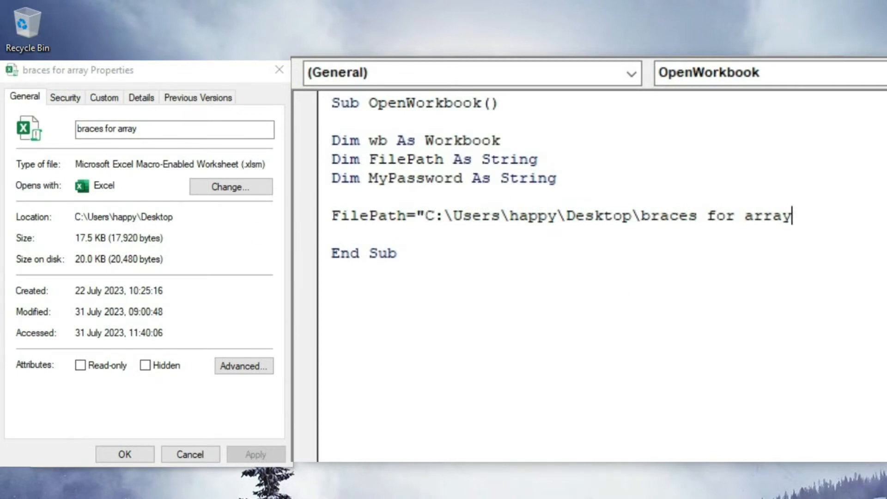
text(.xlsm)
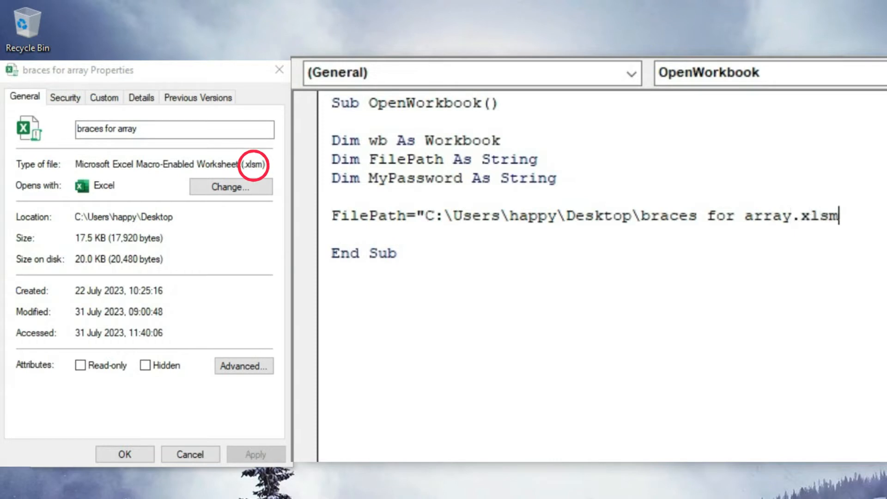
text(")
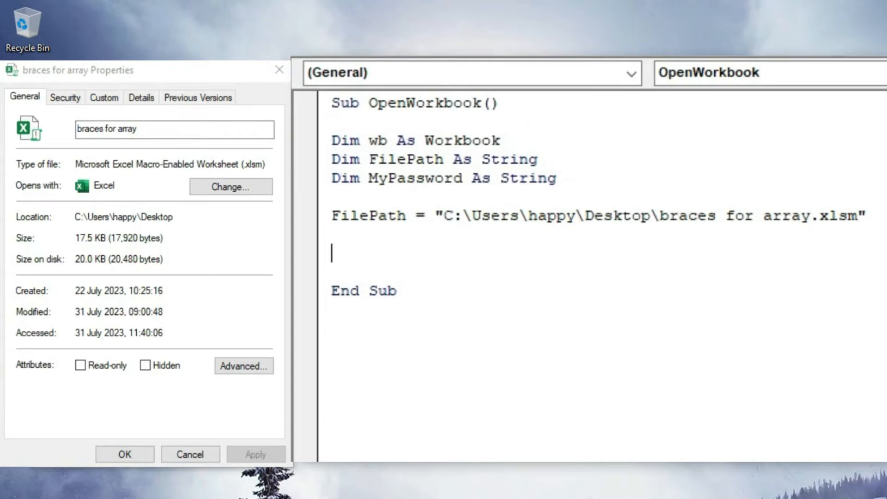
Step: Type the outer loop line For a = 33 To 126
text(for)
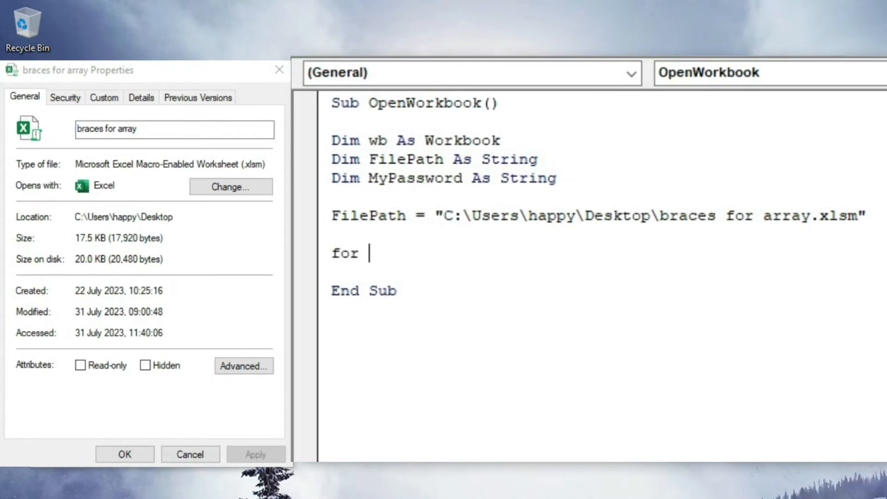
text(a =)
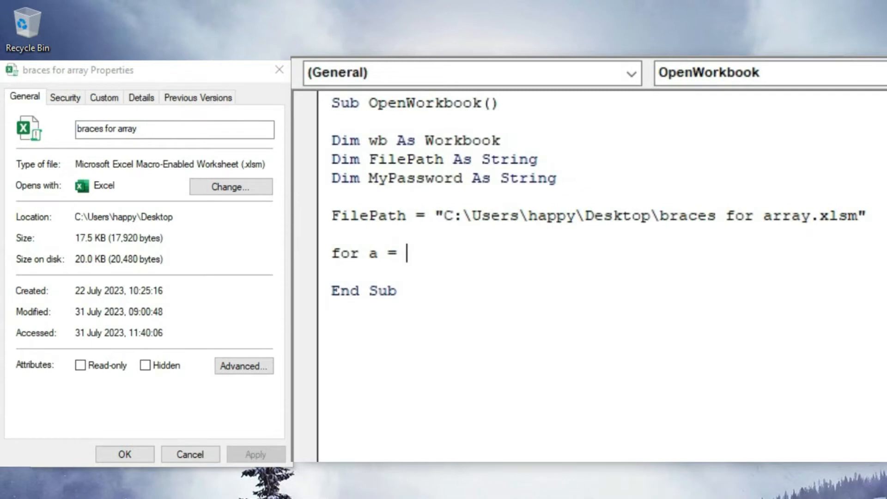
text(33 to 1)
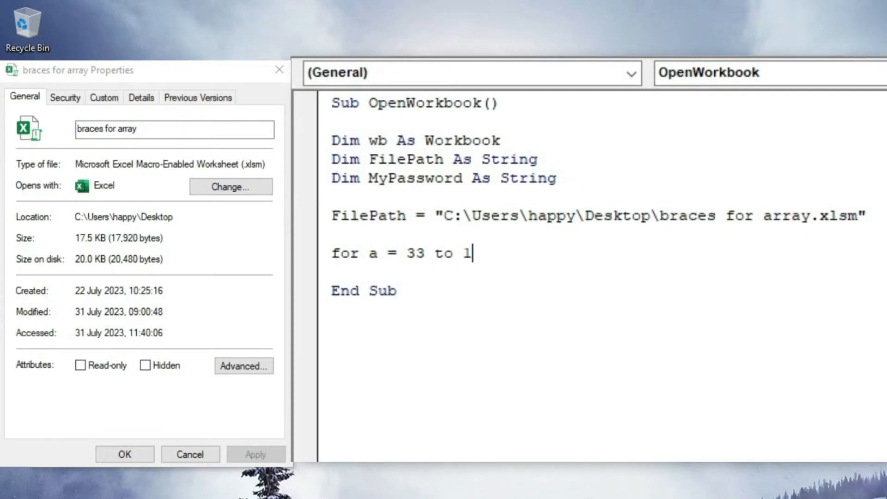
text(26)
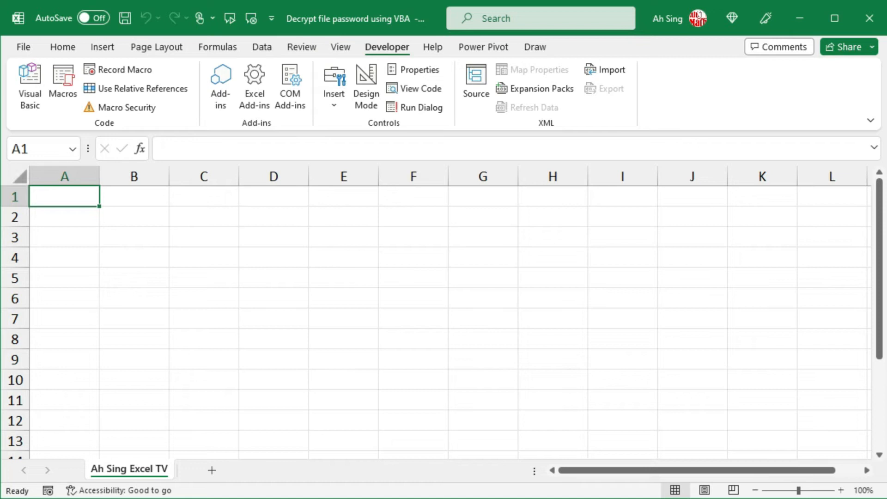
Step: Enter 33 in A1 and fill a column series with step 1 and stop value 126
text(33)
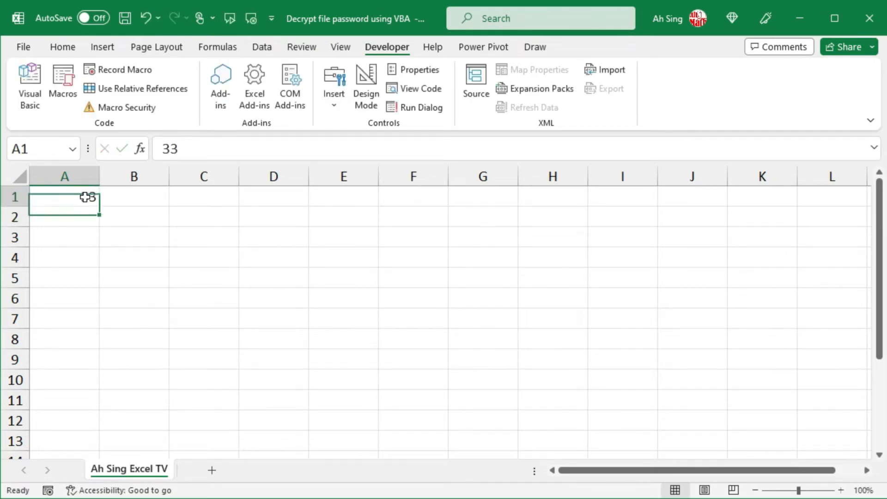
click(63, 47)
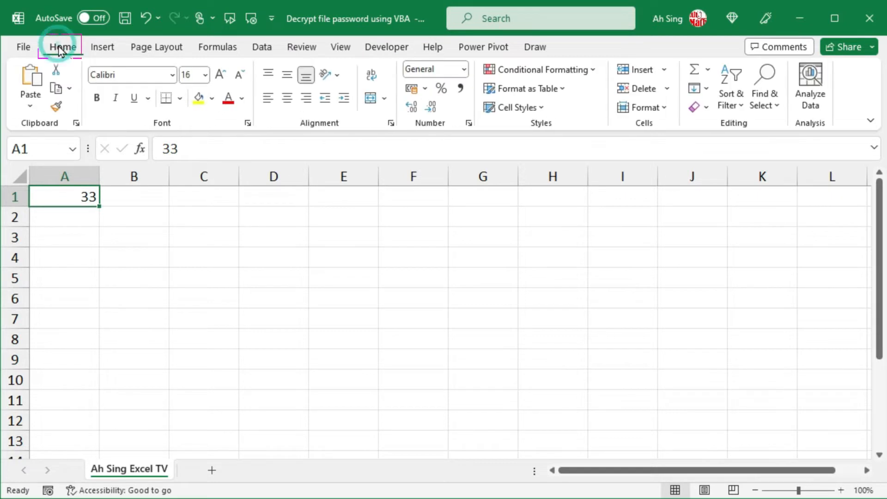
mouse_move(698, 95)
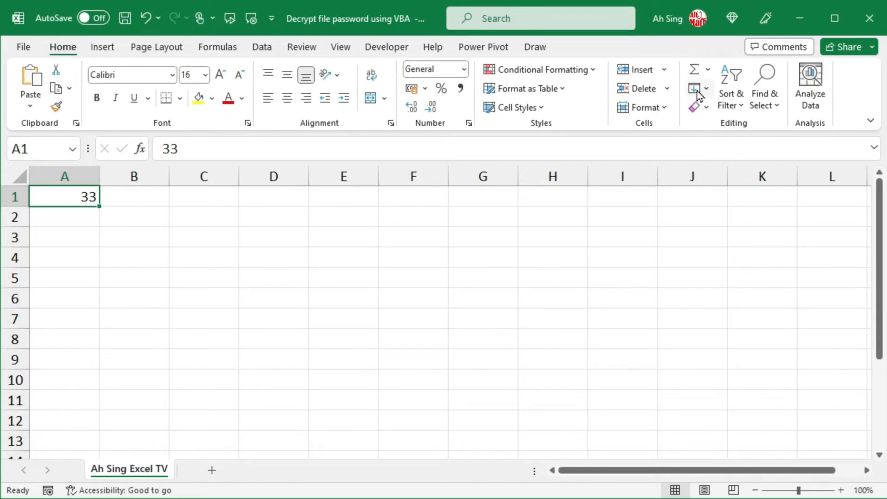
click(706, 88)
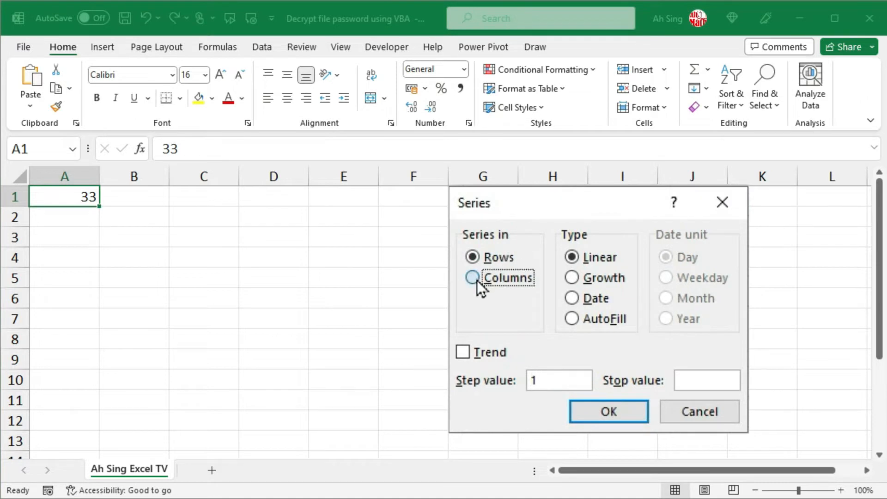
click(472, 278)
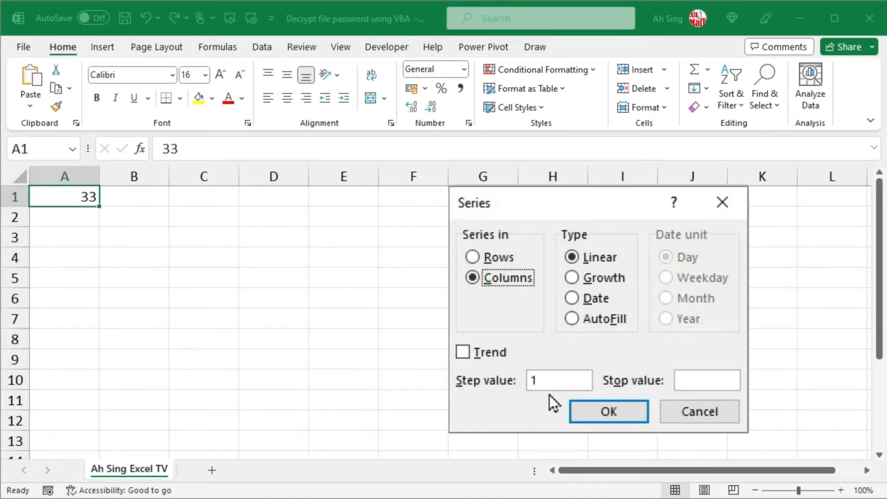
text(1)
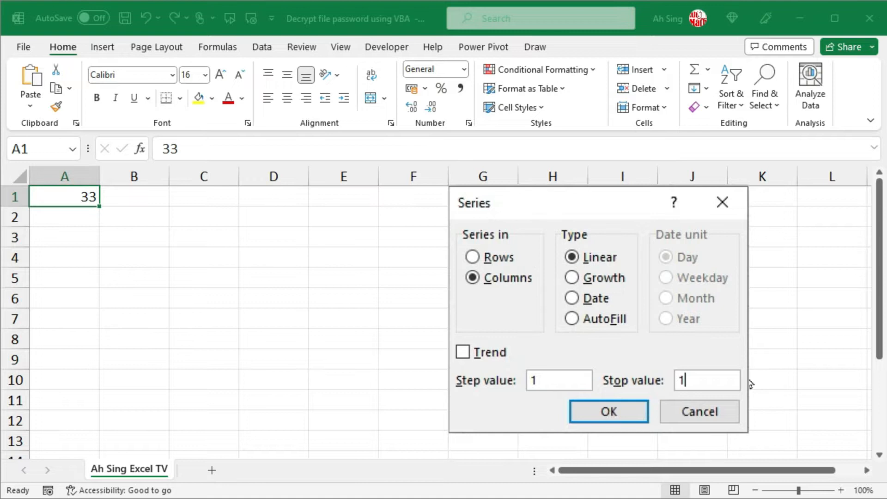
text(126)
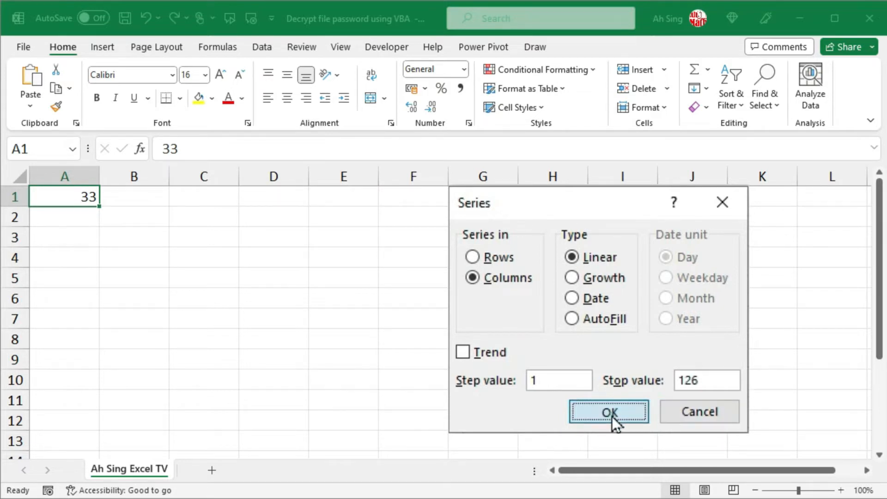
click(608, 411)
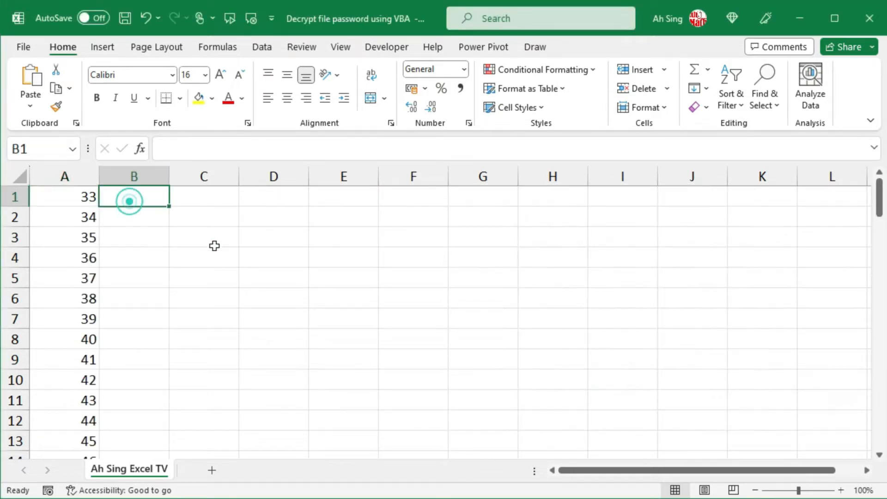
Step: Enter =CHAR(A1) in B1, browse the characters, and select digit codes 48–57 (A16:A25)
text(=char)
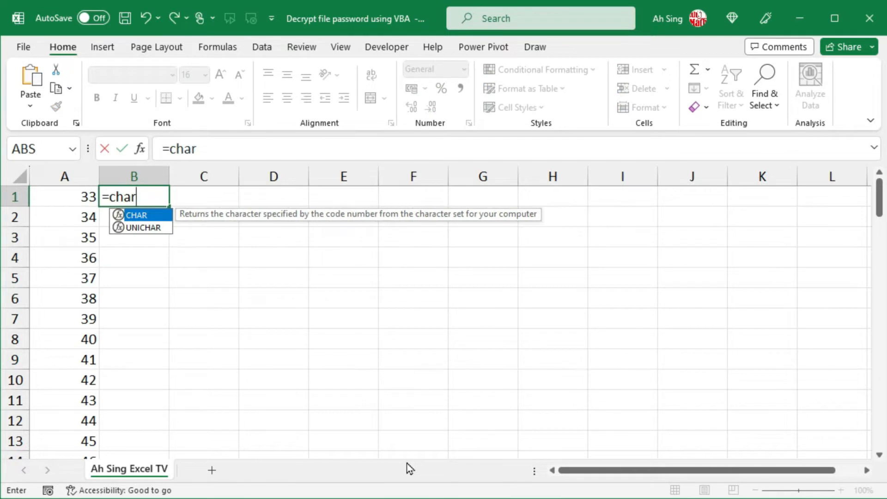
text((A1)
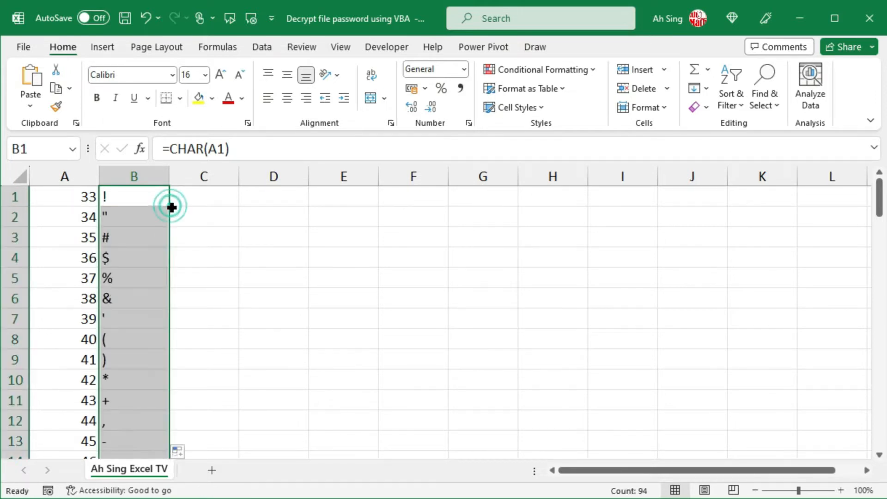
scroll(down, 3)
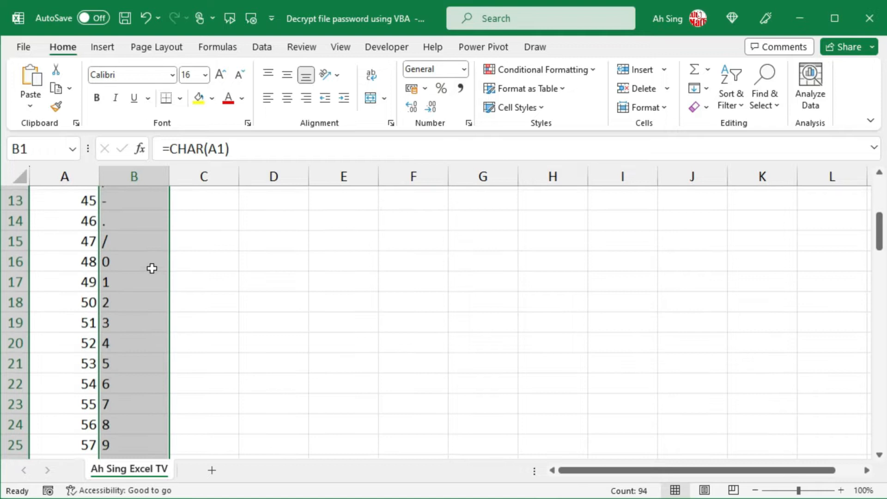
scroll(down, 3)
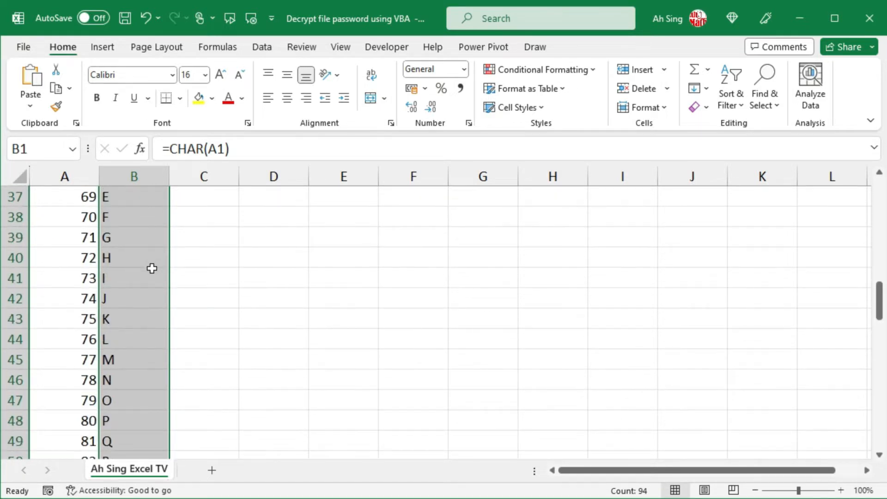
scroll(down, 3)
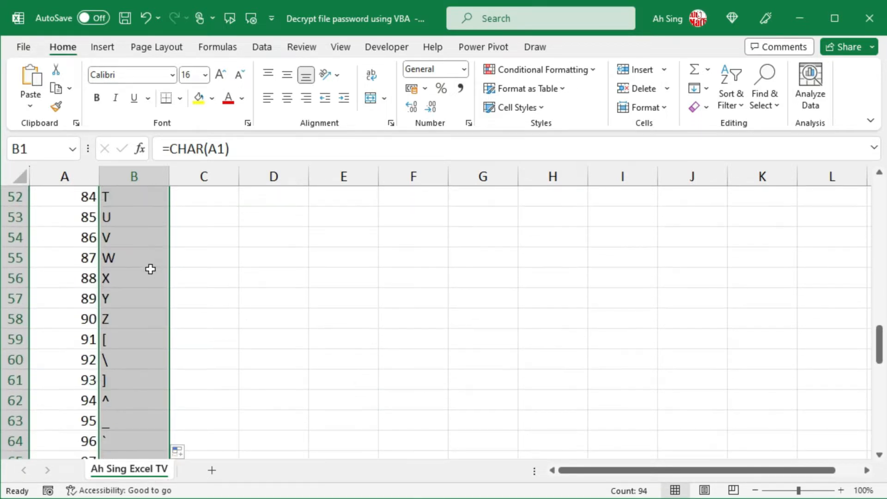
scroll(down, 3)
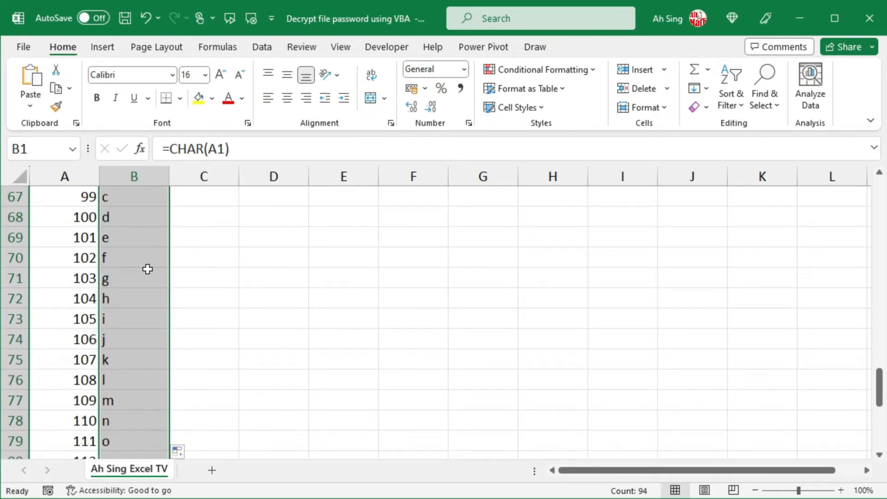
scroll(down, 3)
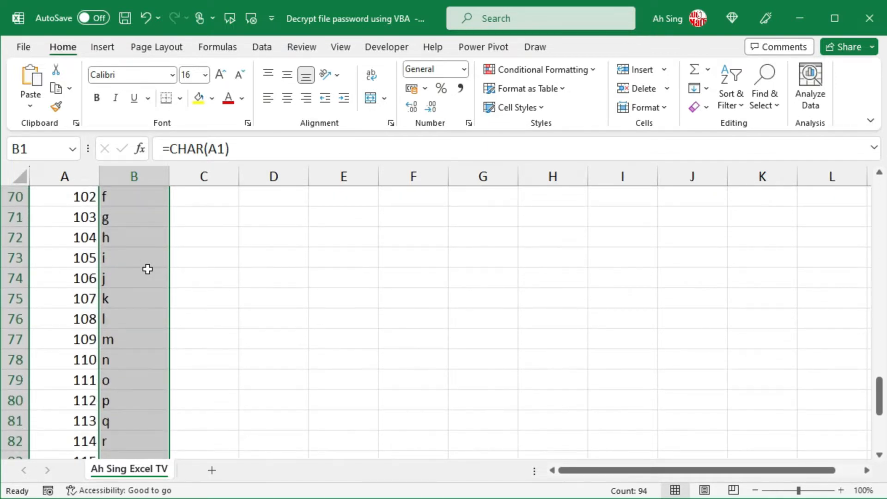
scroll(down, 3)
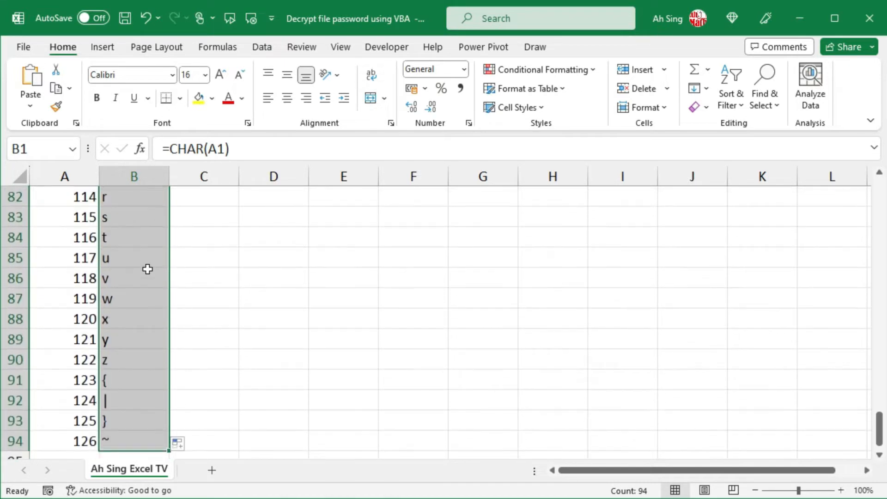
scroll(up, 3)
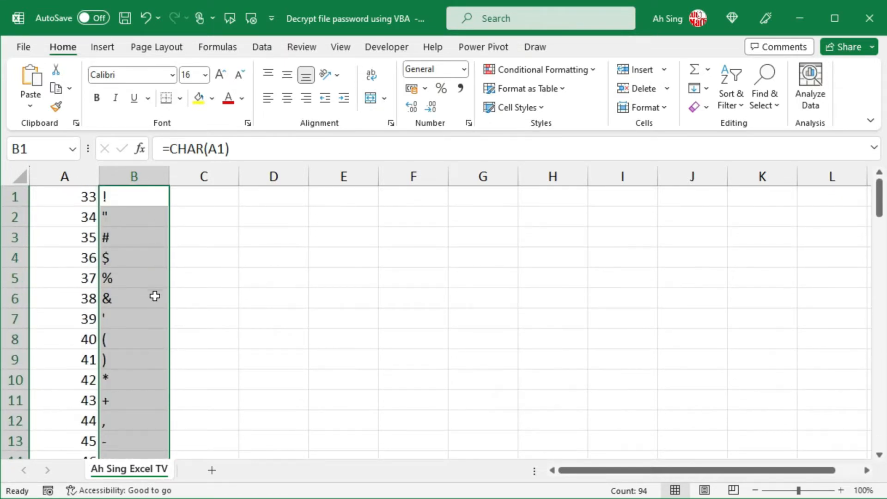
scroll(down, 3)
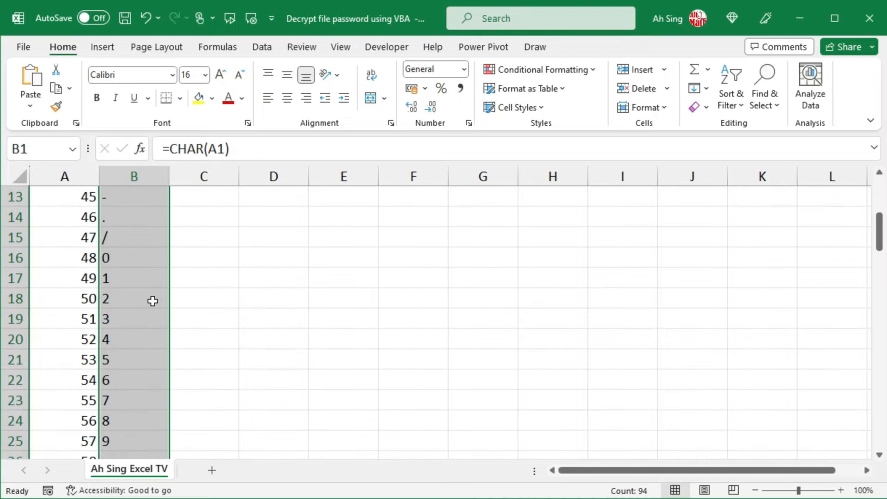
scroll(down, 3)
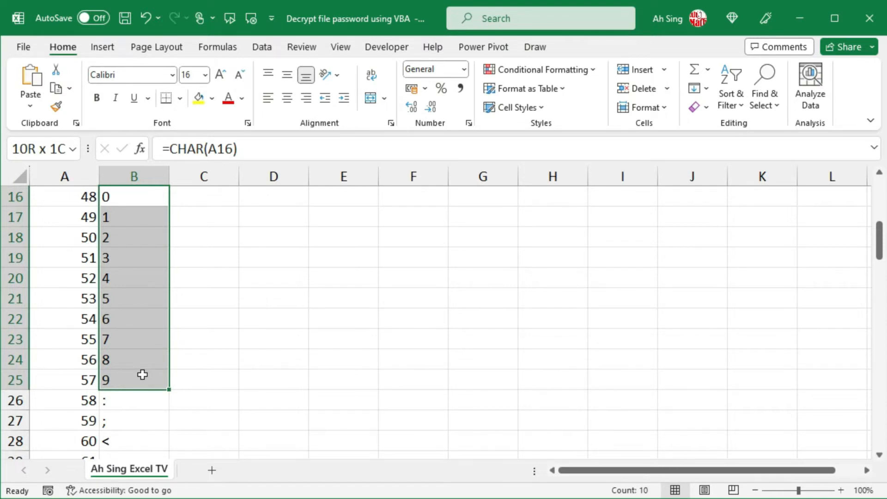
click(65, 197)
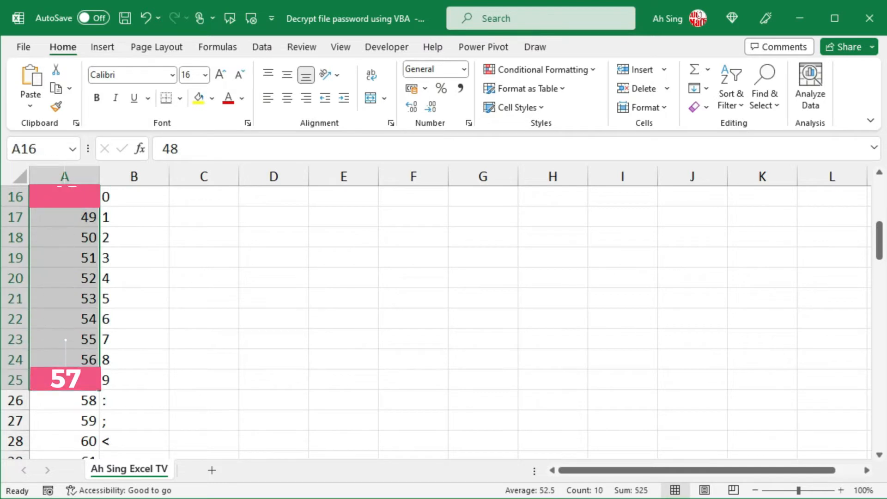
Step: Back in the VBA editor, change the outer loop to For a = 48 To 57
click(387, 47)
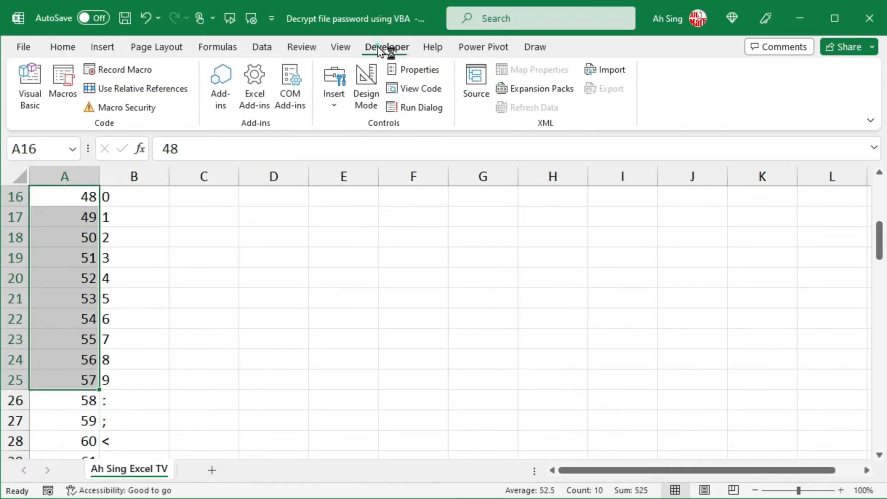
click(421, 89)
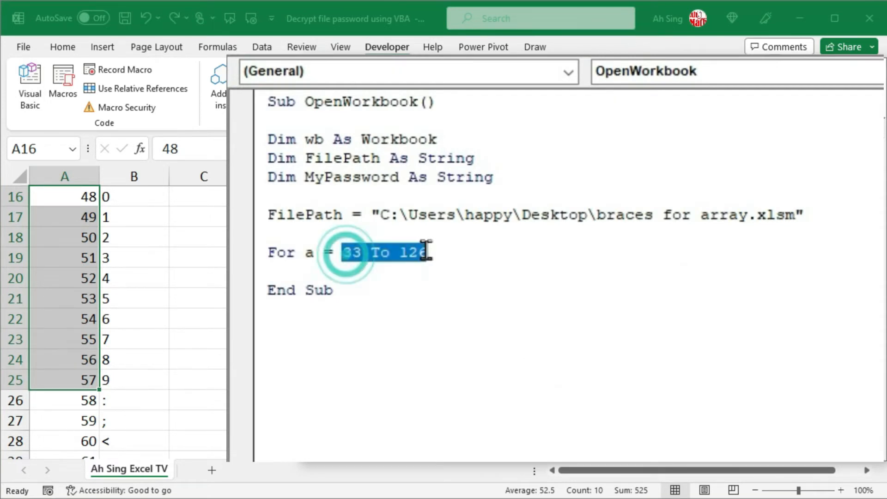
text(48)
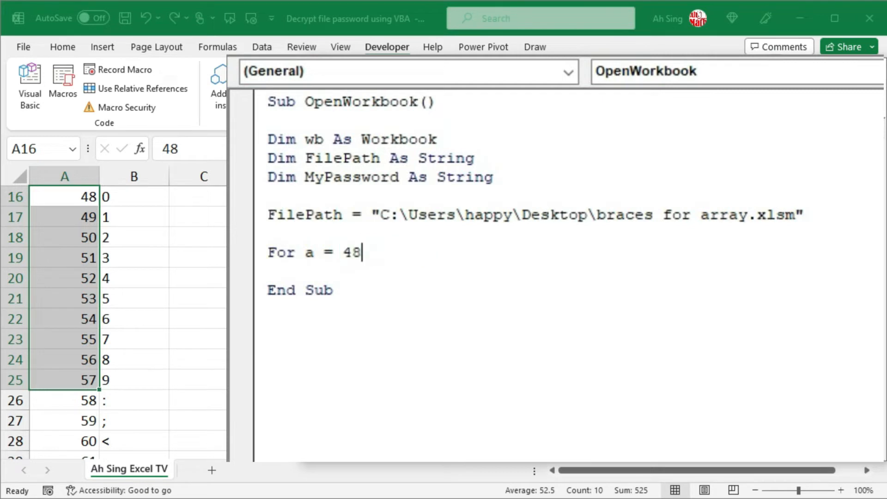
text(to 57)
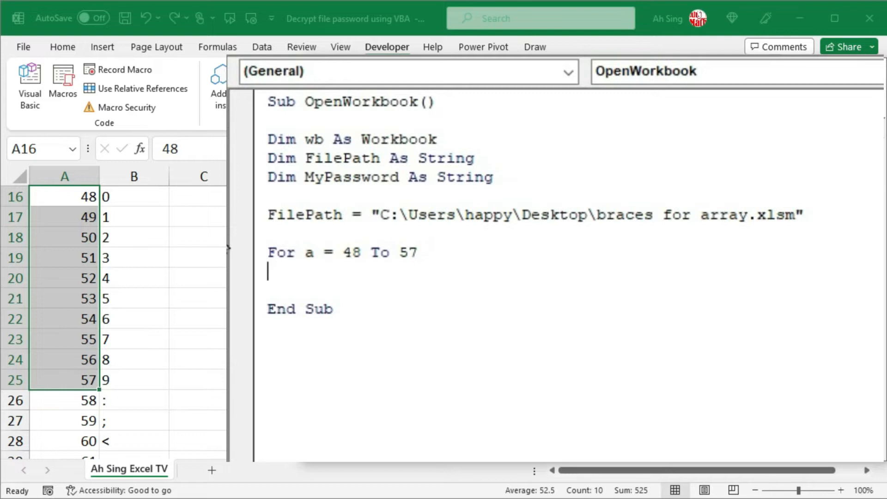
mouse_move(500, 447)
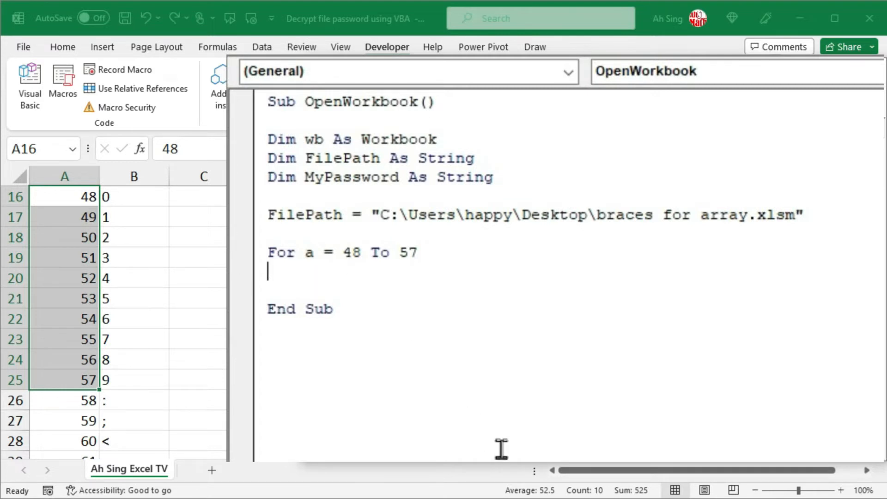
Step: Add the inner loop For b = 48 To 57 below the outer loop
text(For)
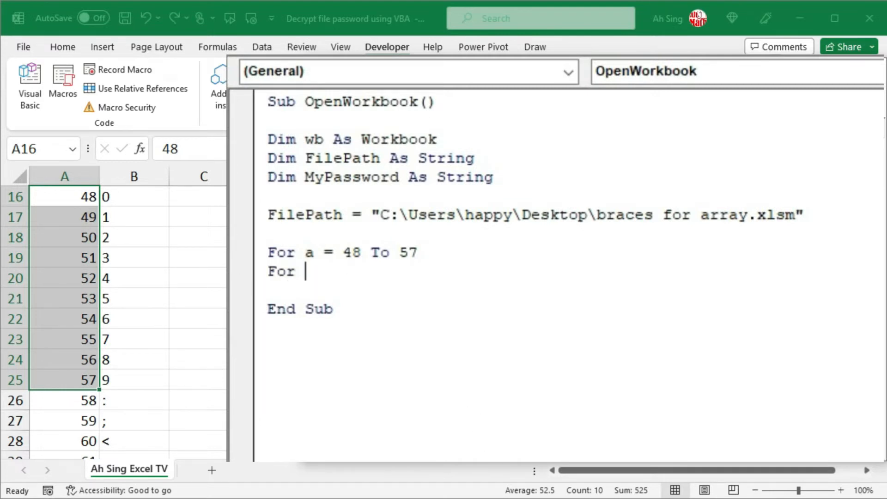
text(b)
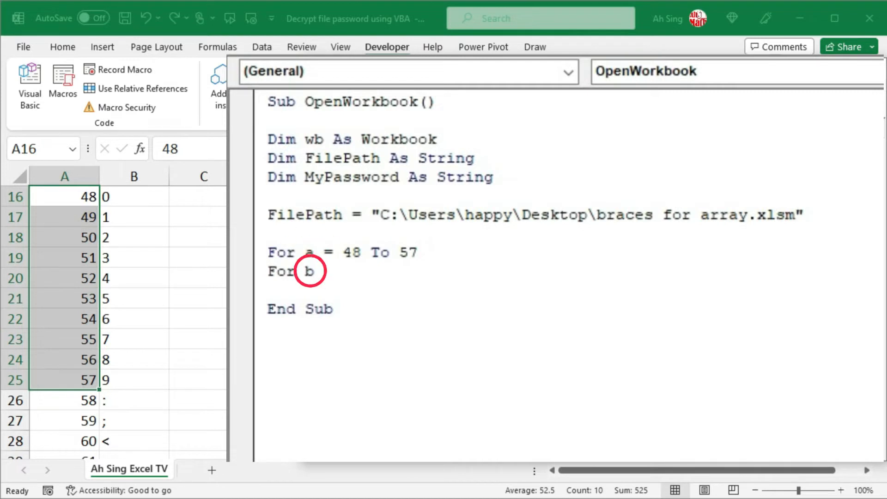
text(=)
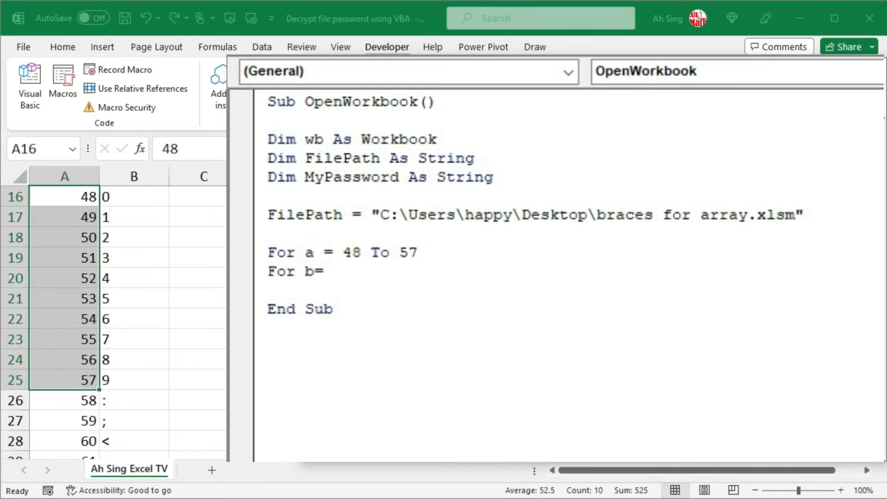
text(33 to)
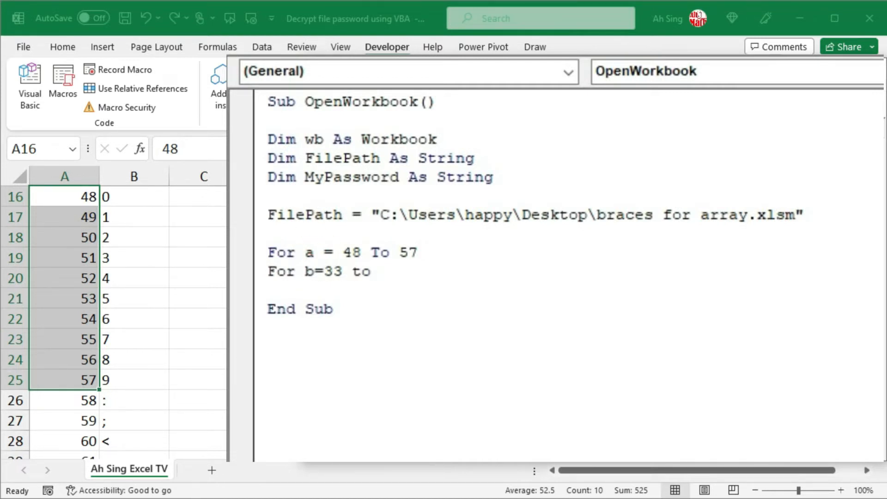
text(126)
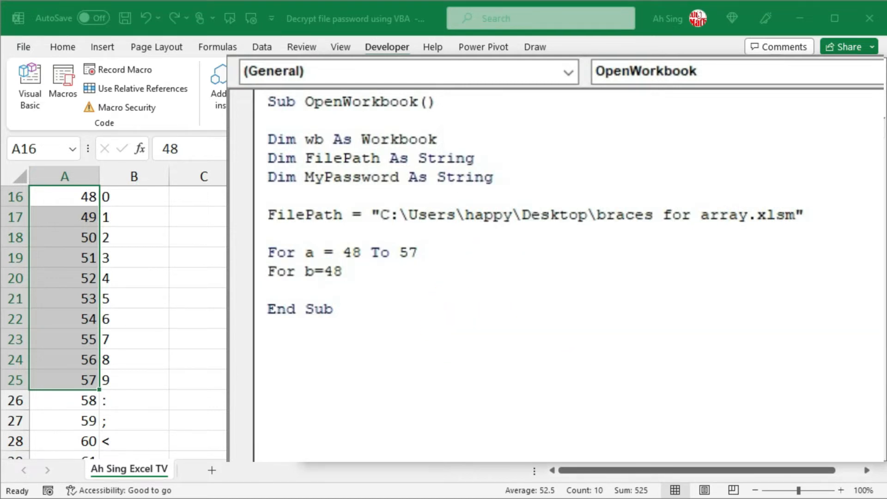
text(to)
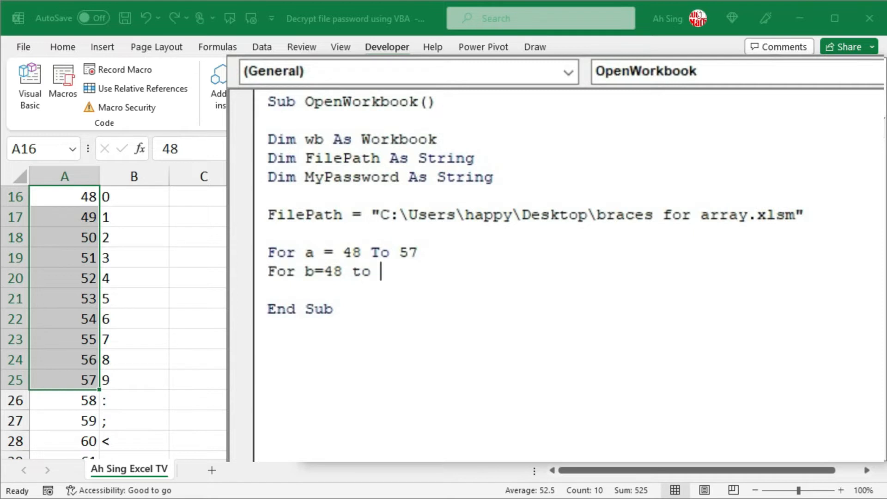
text(57)
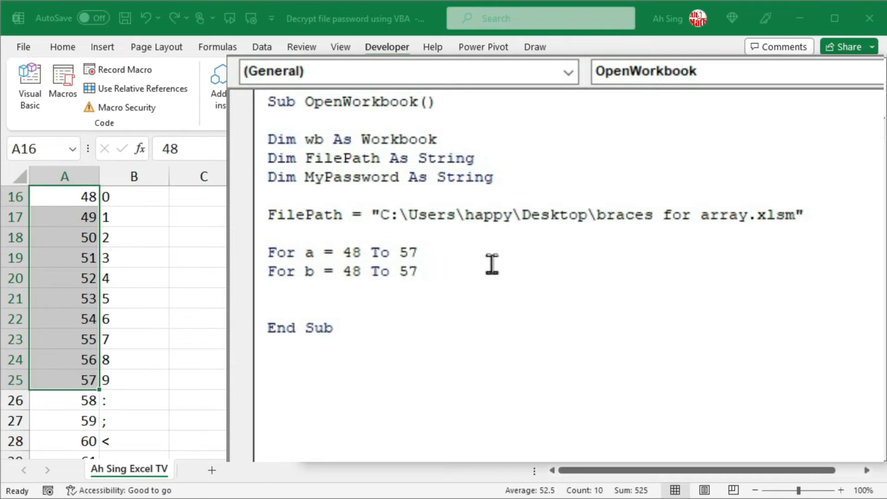
Step: Type MyPassword = Chr(a) & Chr(b) on a new line inside the loops
click(269, 290)
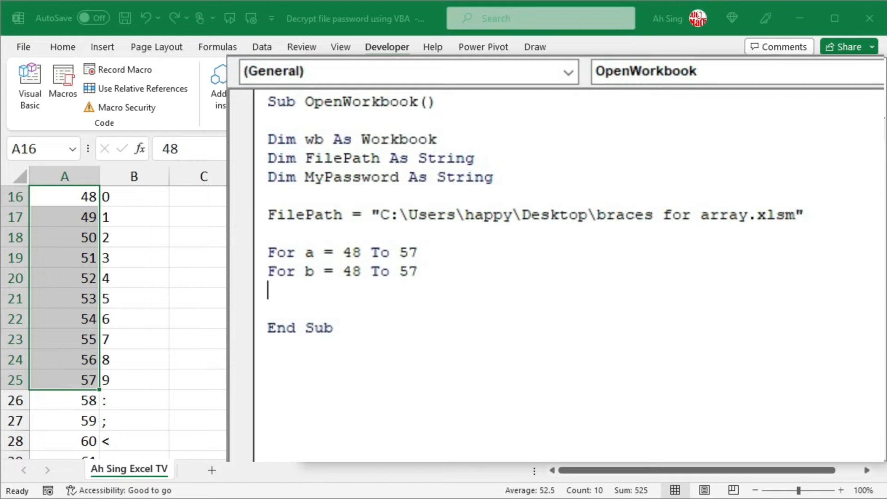
text(MyPa)
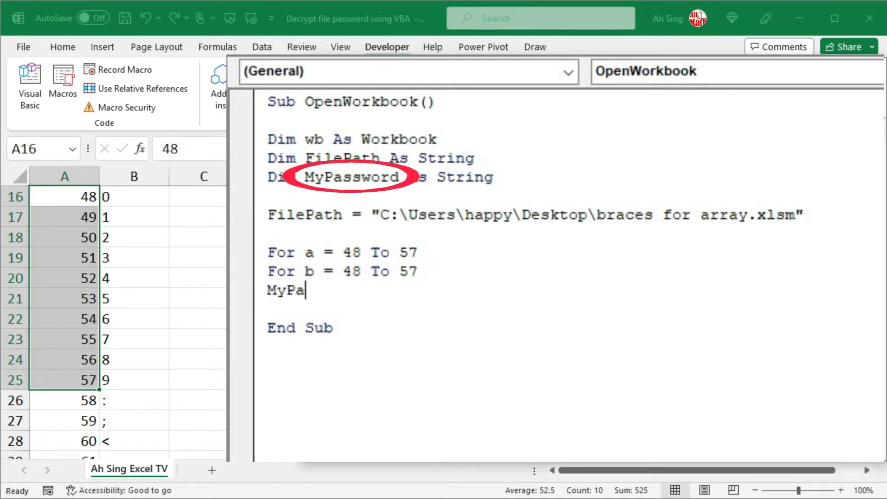
text(ssword=)
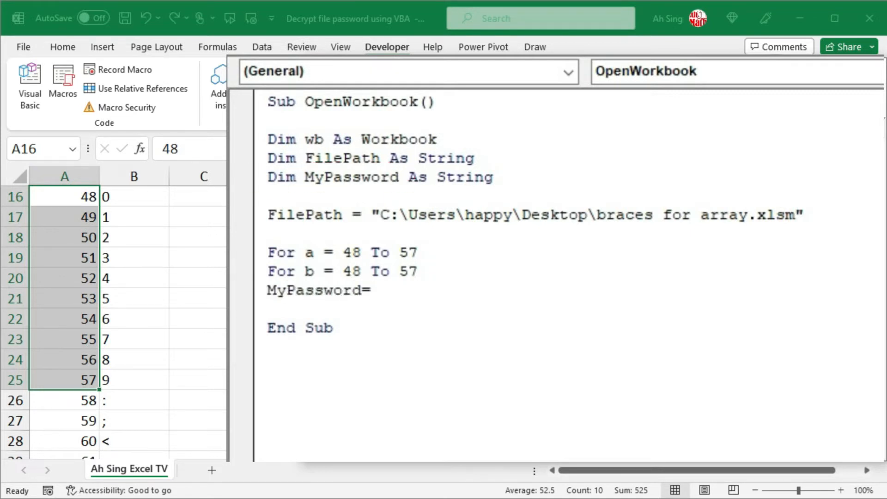
text(chr ()
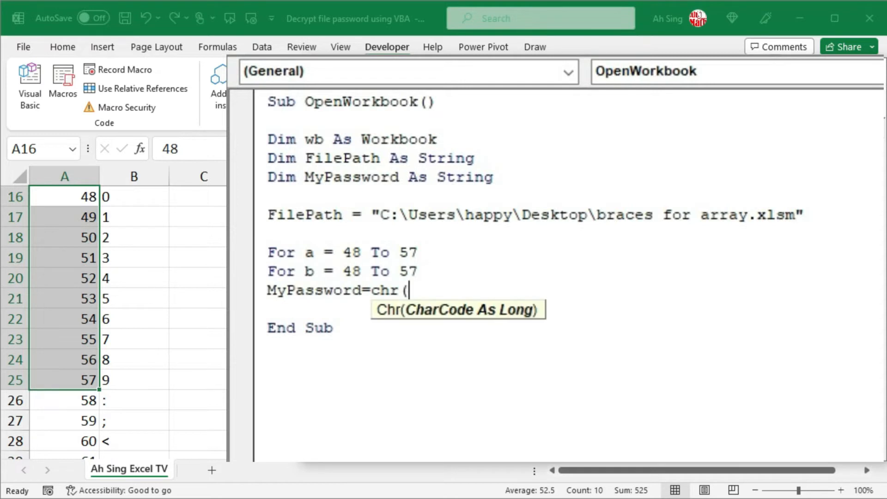
text(a)
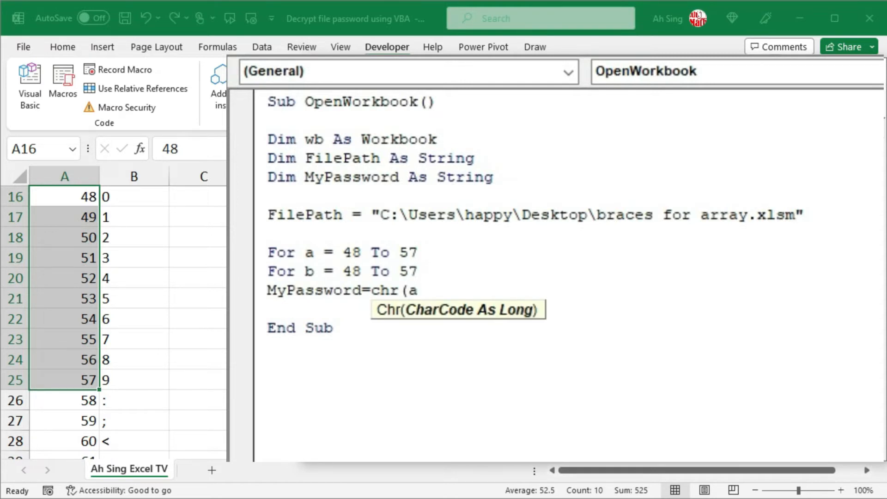
text())
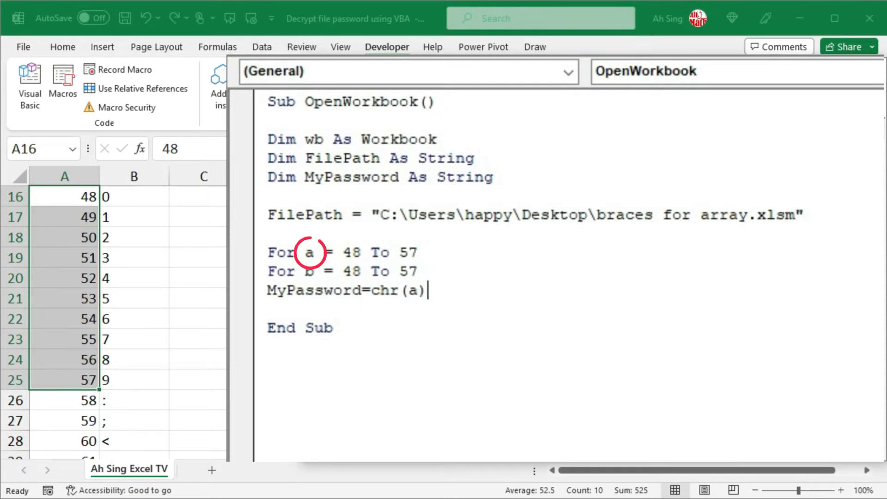
text(&chr)
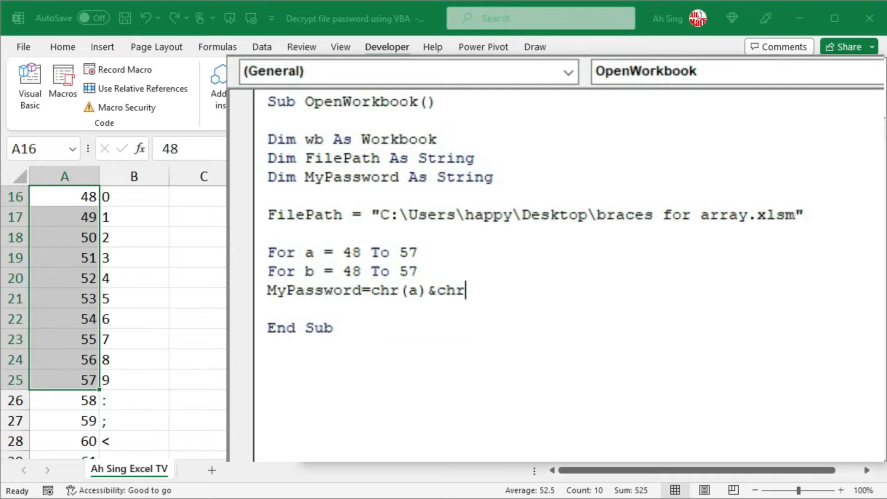
text(()
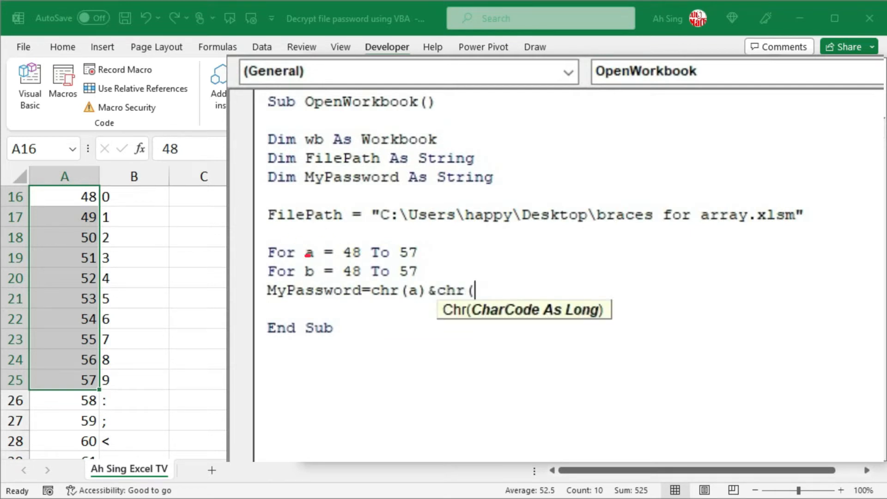
text(b))
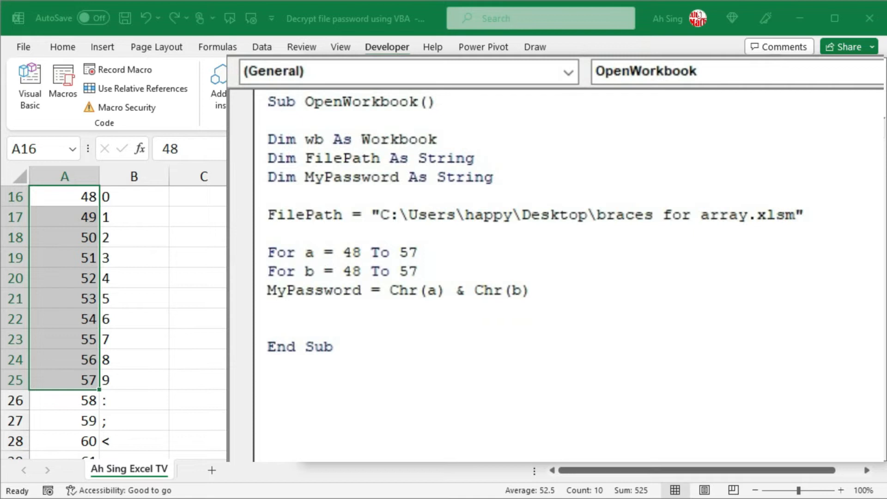
click(269, 309)
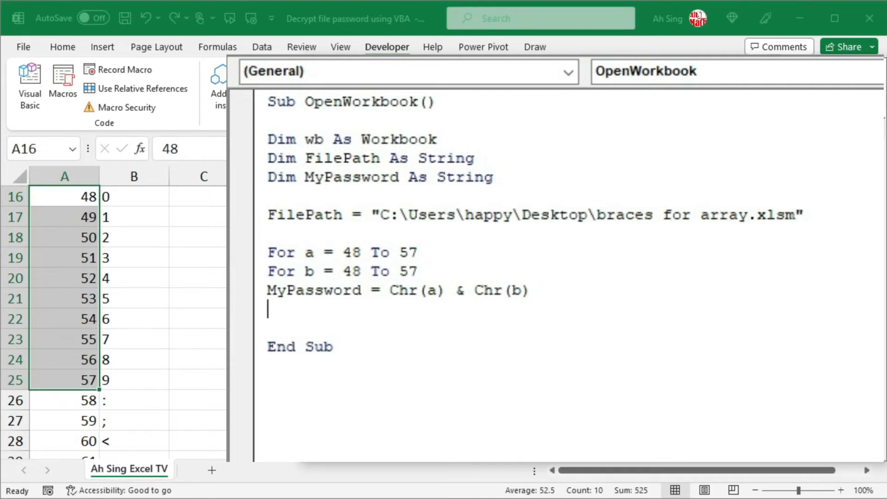
Step: Type Set wb = Workbooks.Open(Filename:=FilePath, Password:=MyPassword) and end the line
text(set)
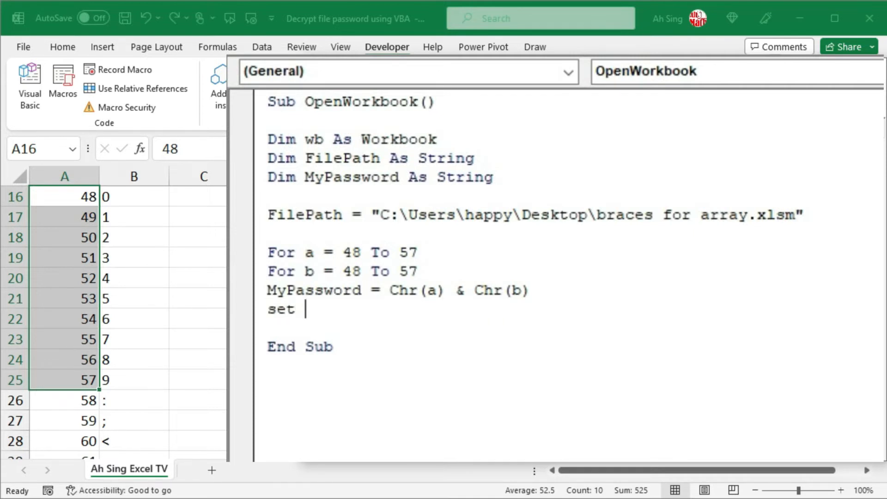
text(wb)
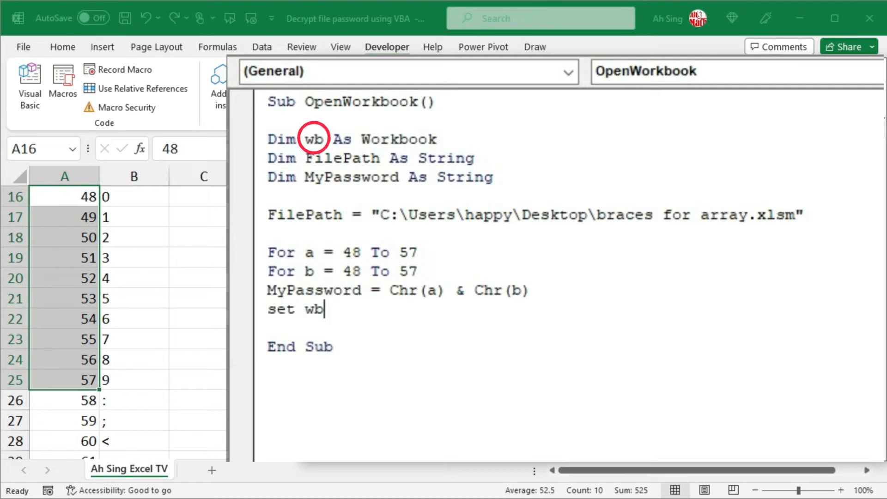
text(=workbooks)
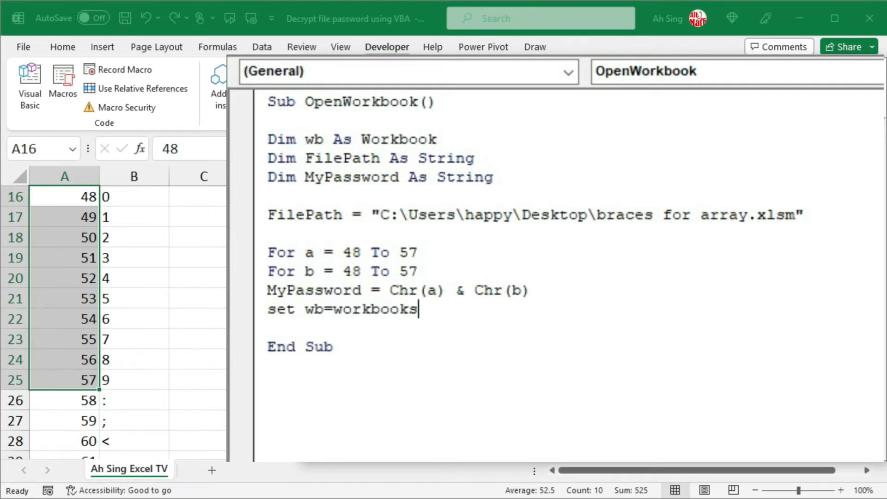
text(.Open()
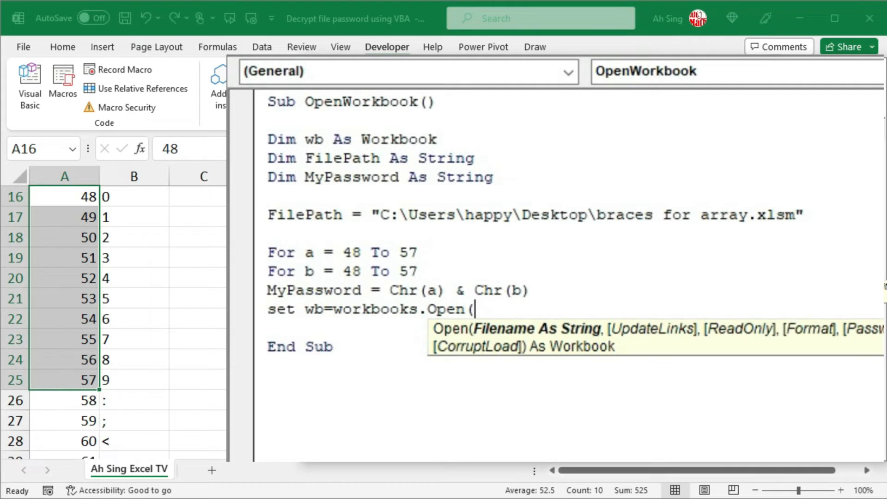
text(Filename)
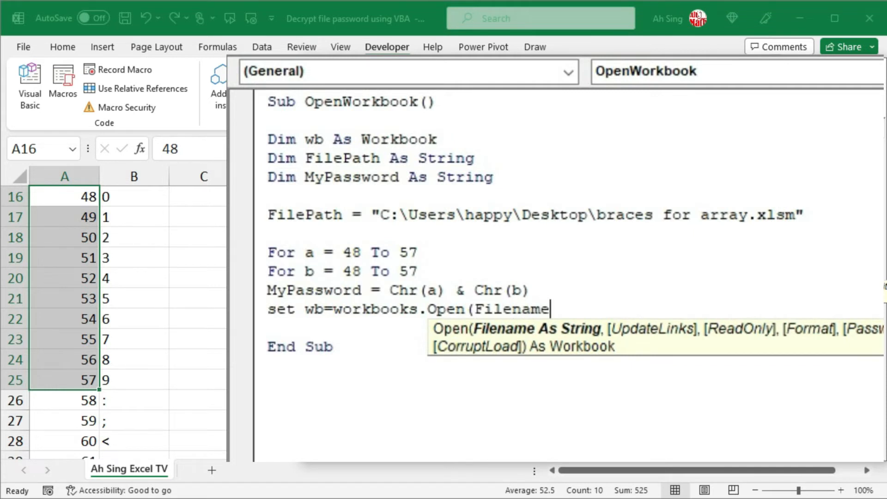
text(:=)
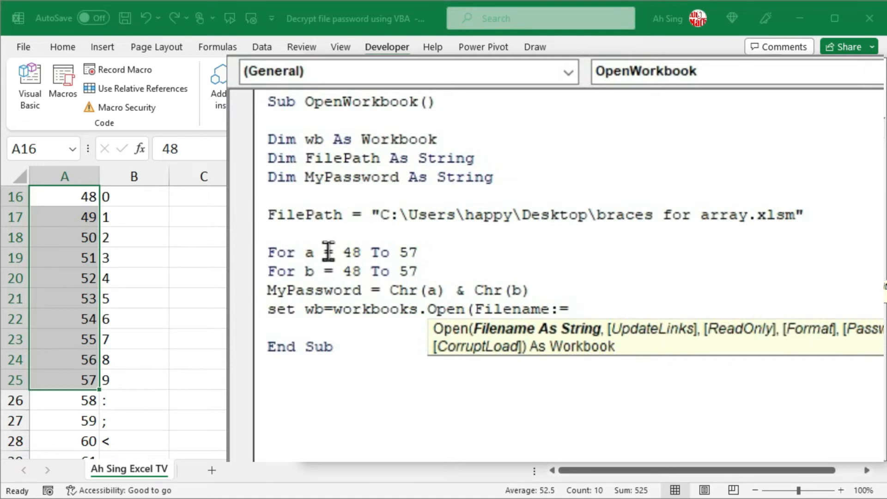
mouse_move(776, 189)
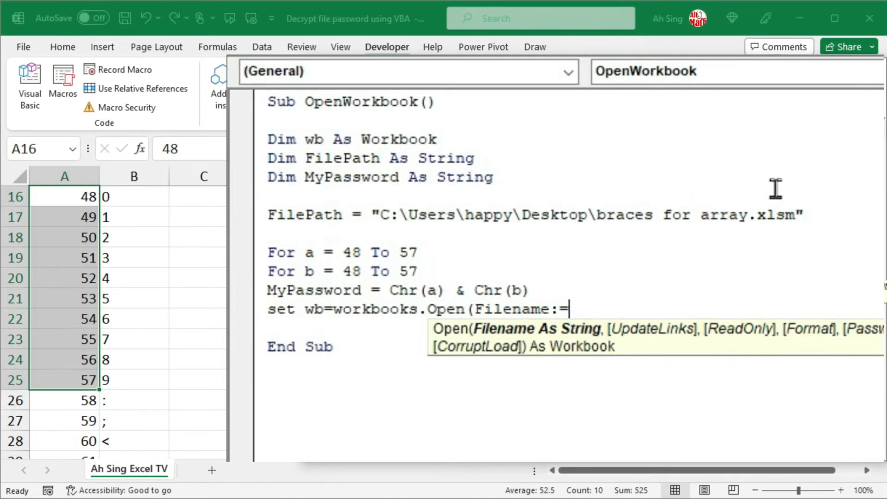
text(FilePath,)
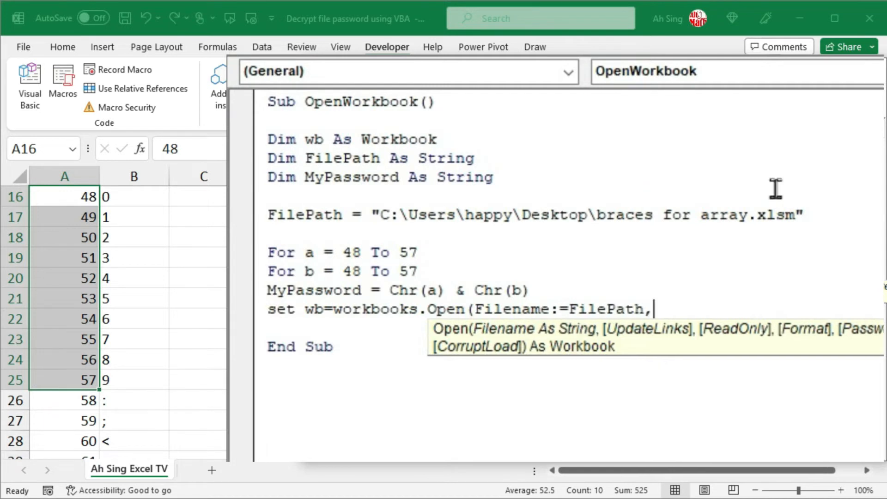
text(Passwo)
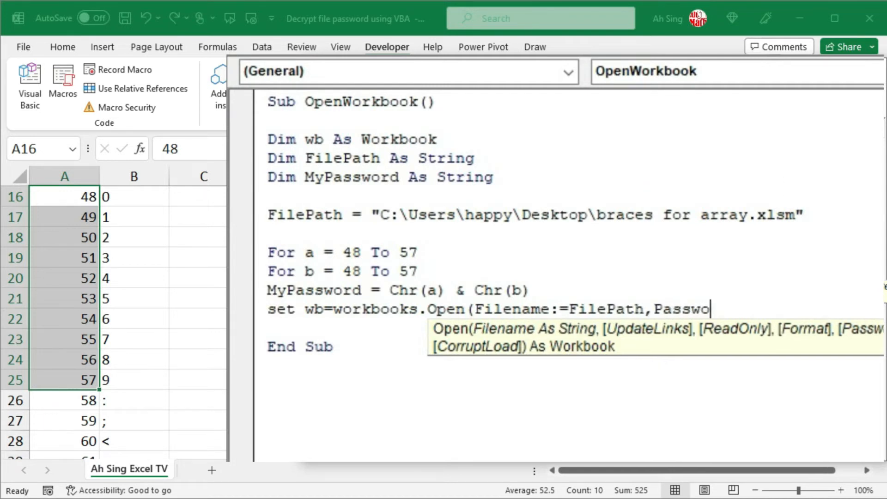
text(rd:=)
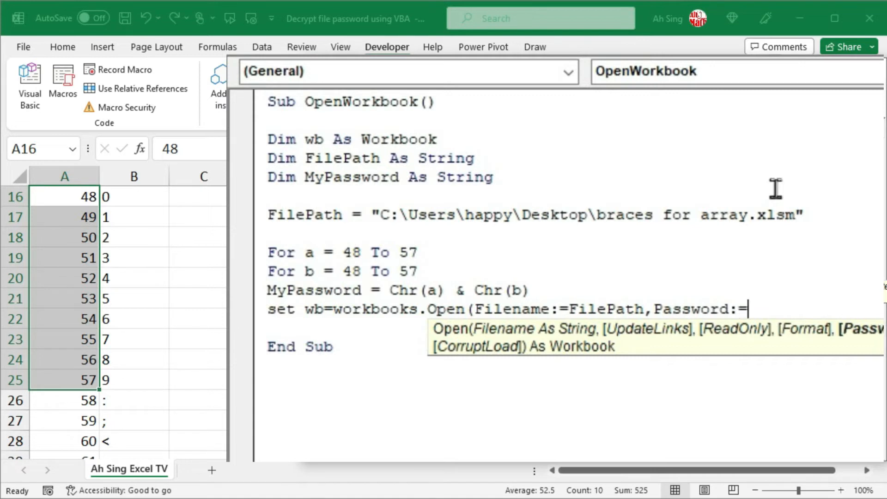
text(MyPas)
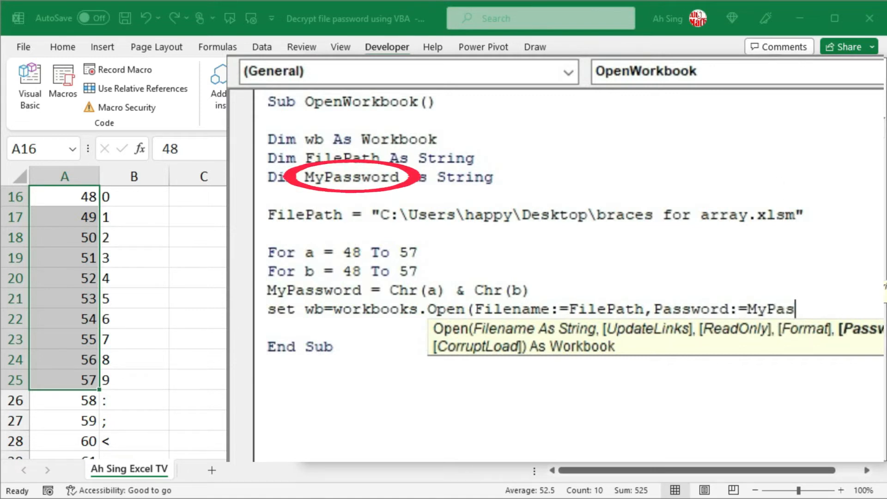
text(sword))
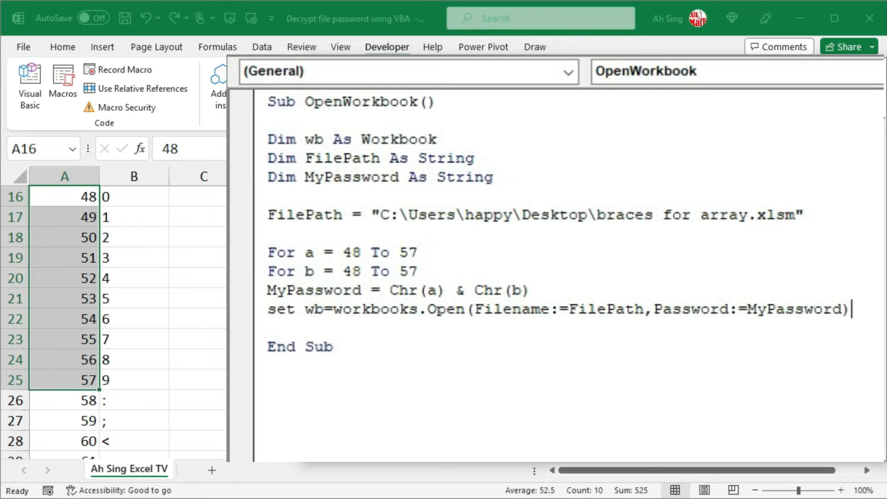
key(enter)
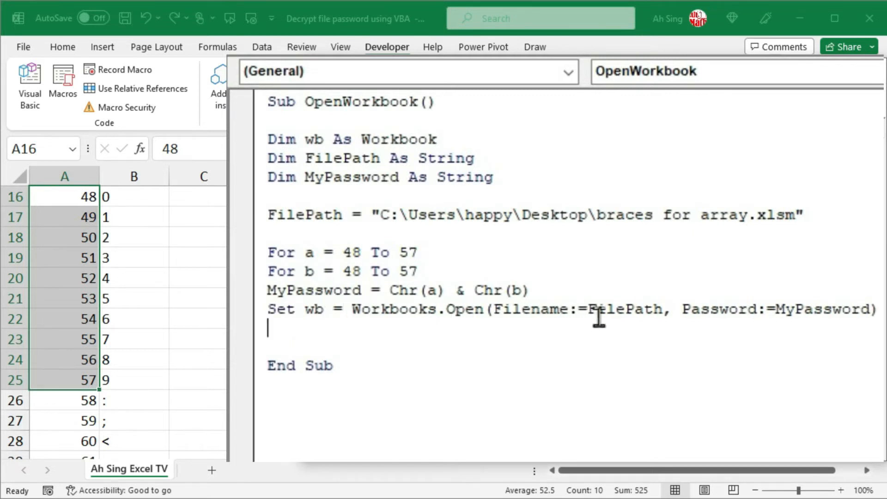
mouse_move(778, 297)
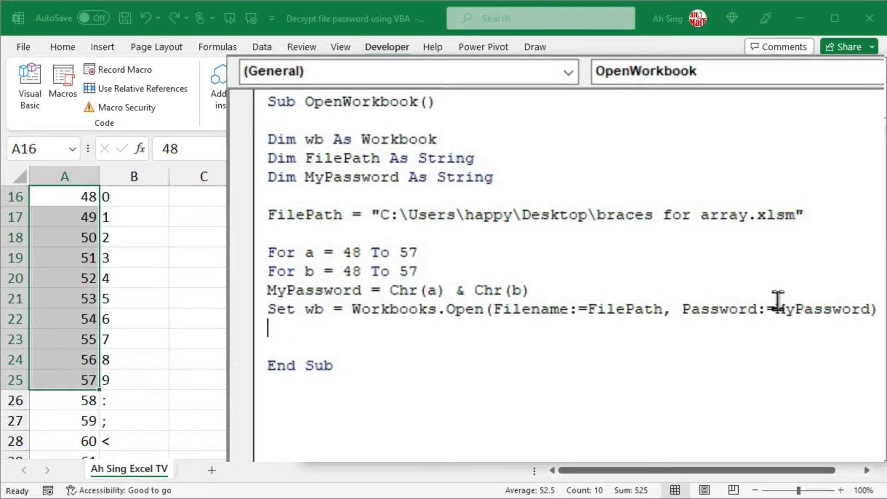
mouse_move(792, 320)
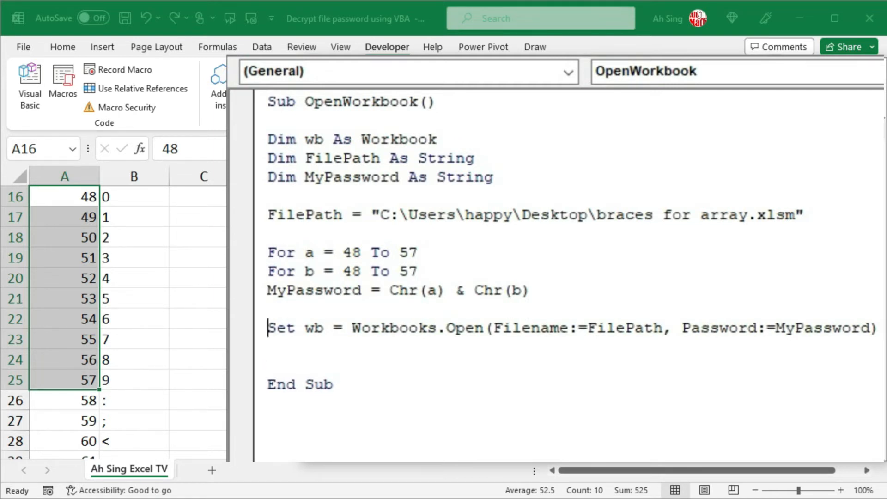
Step: Add the line On Error Resume Next above the Workbooks.Open statement
text(On err)
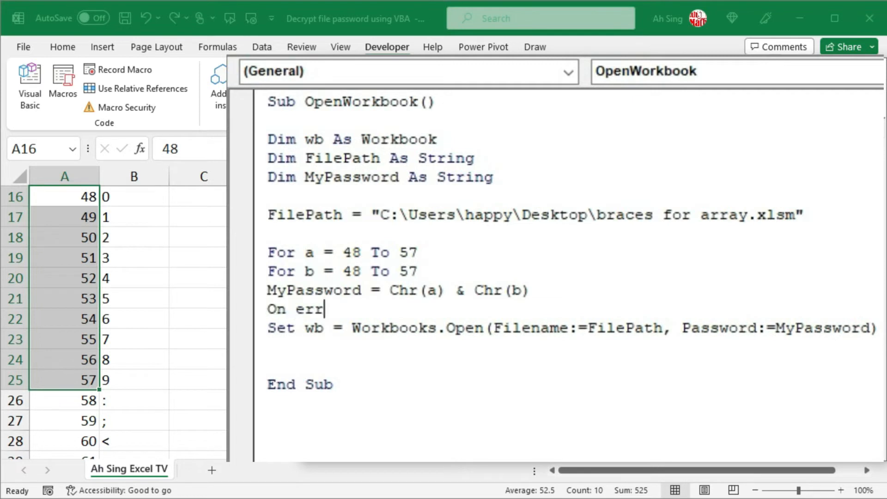
text(or resume nex)
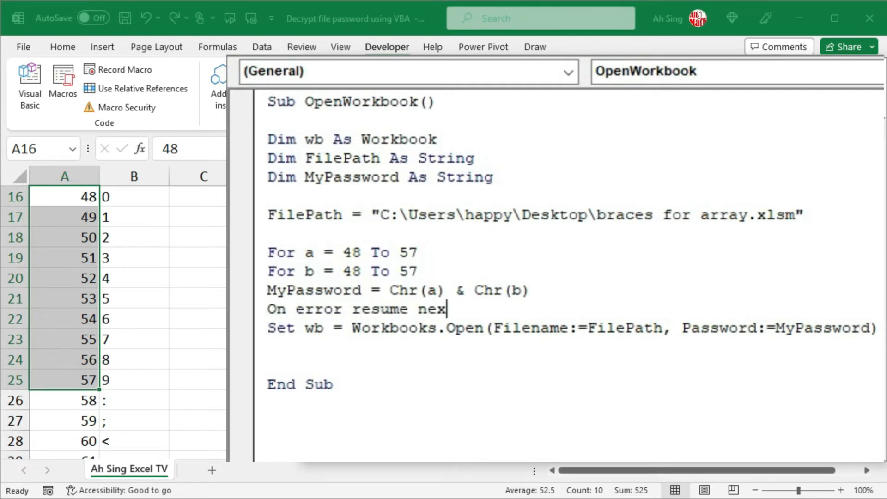
text(t)
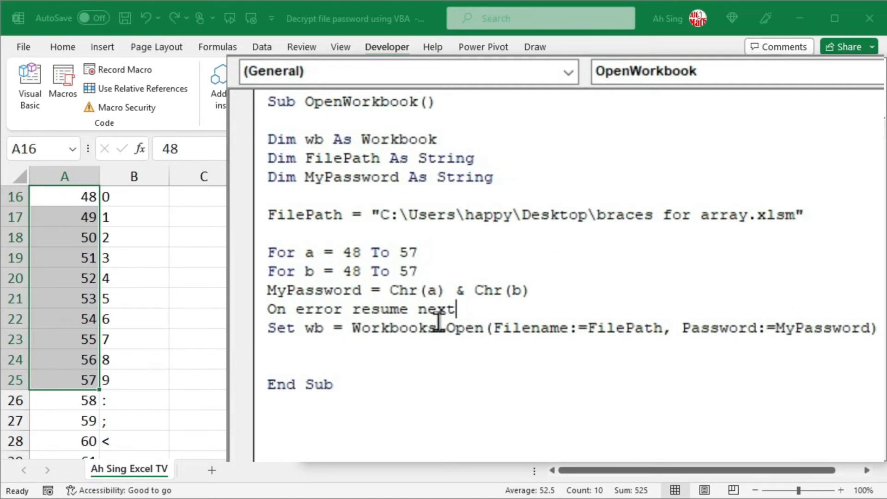
mouse_move(458, 327)
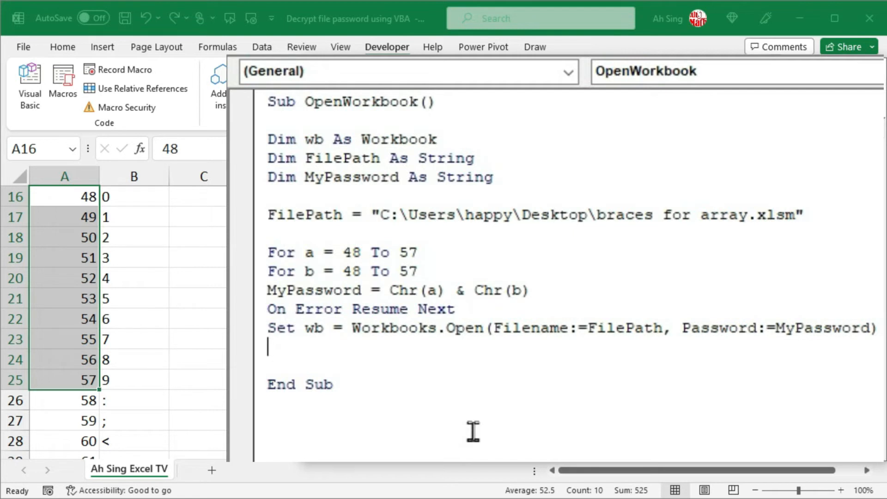
Step: Add the condition If Not wb Is Nothing Then below the Open line
text(if)
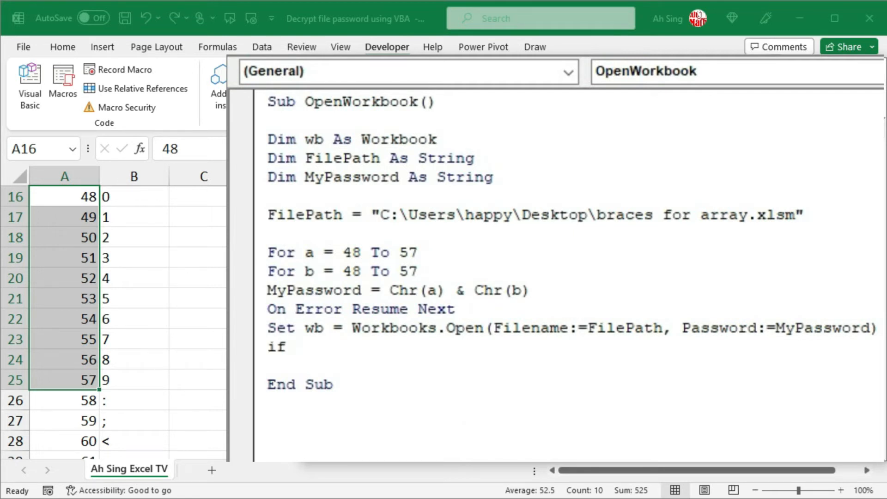
click(294, 346)
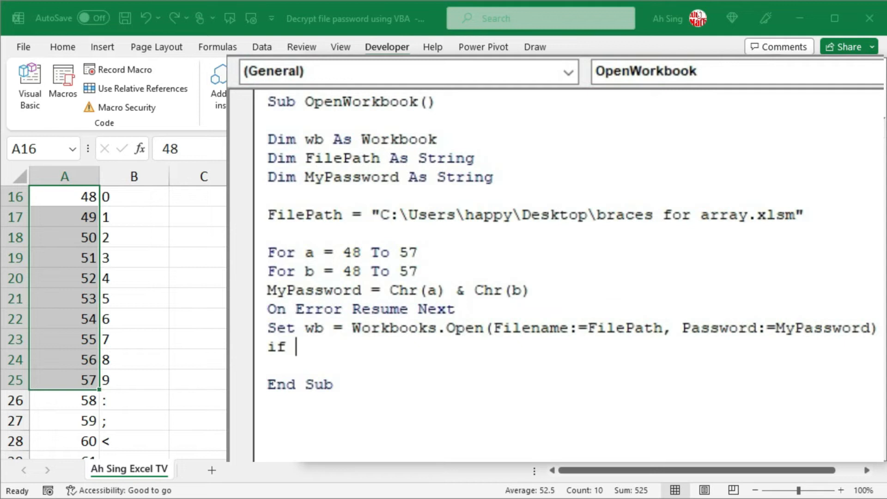
text(wb)
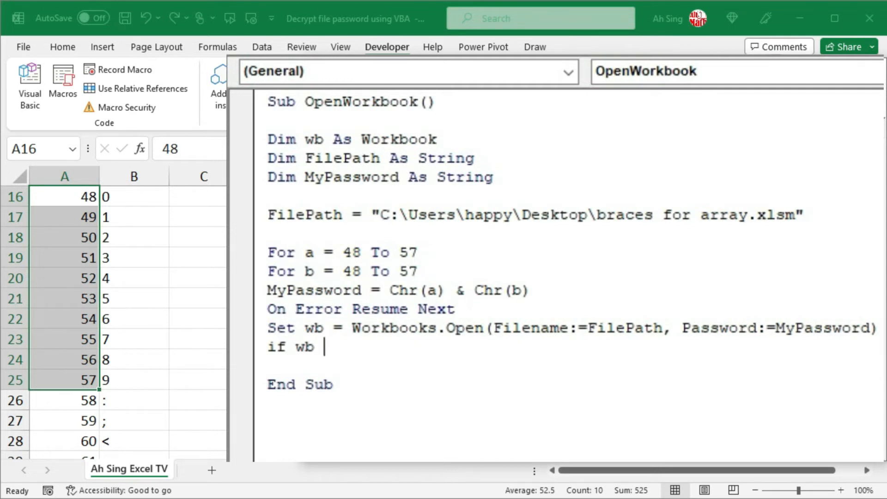
text(is nothing)
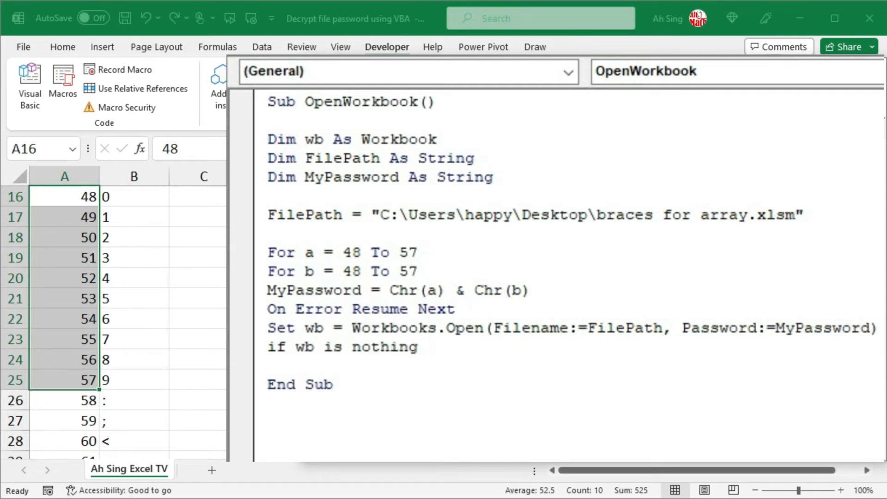
click(429, 347)
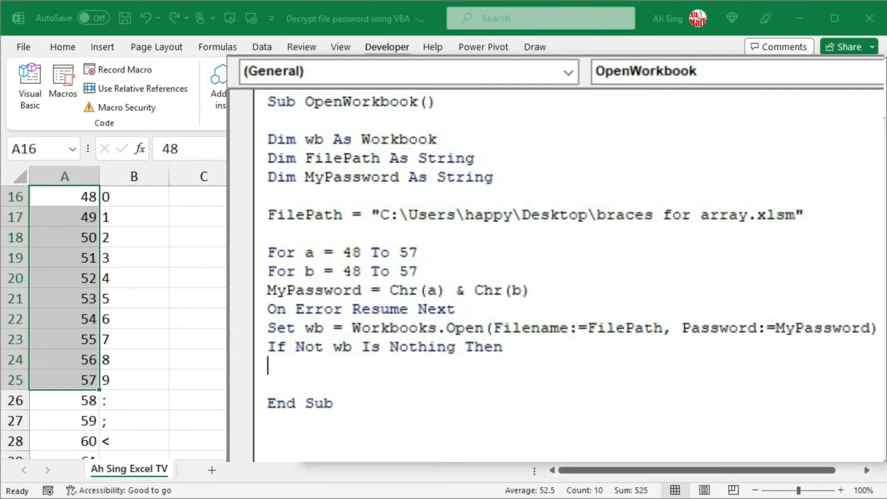
Step: Add MsgBox ("The file password is '" & MyPassword & "'.") inside the If block
text(msgbo)
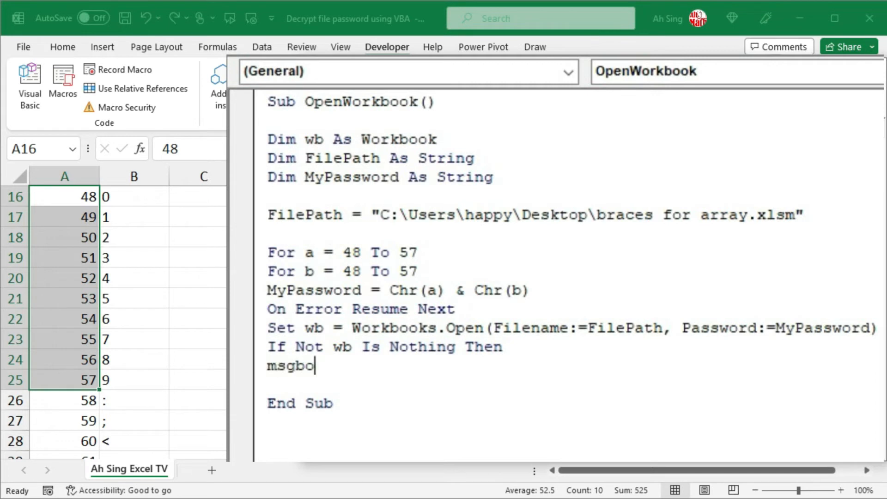
text(x)
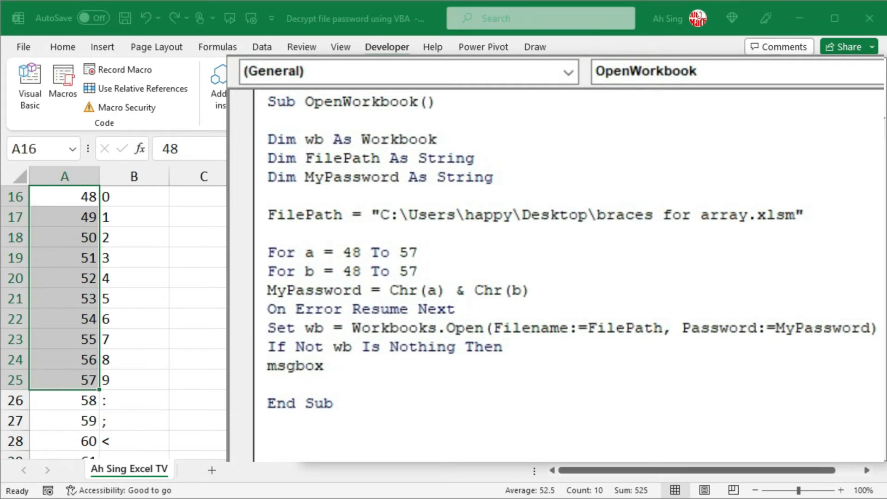
text(()
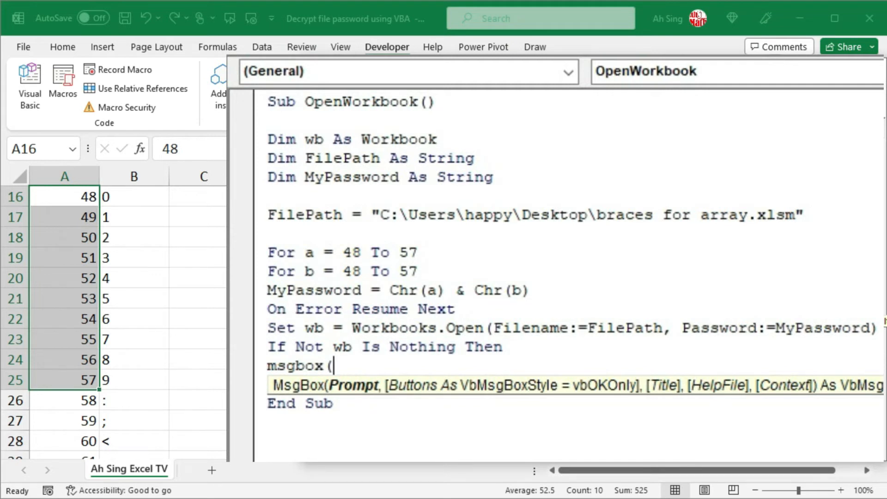
text(")
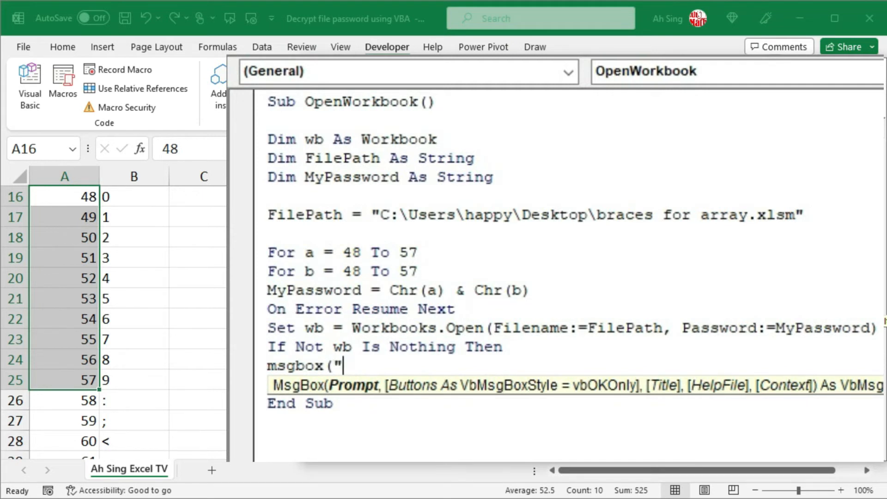
text(The)
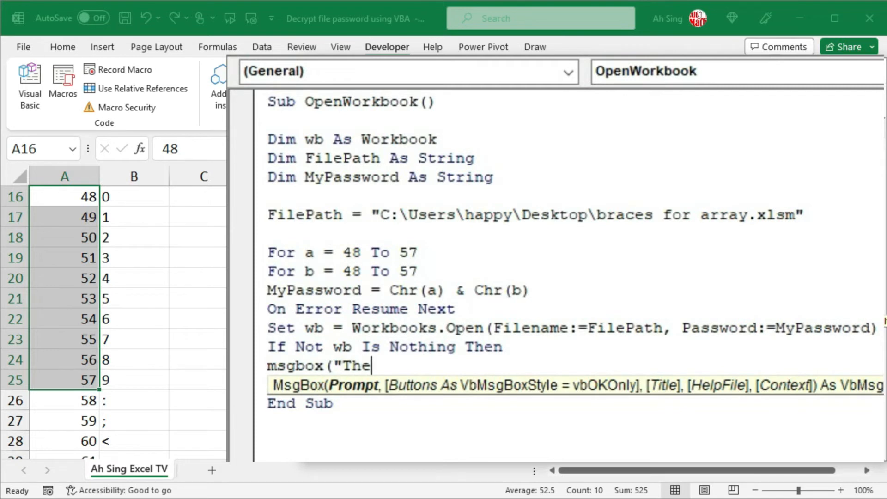
text(file password is)
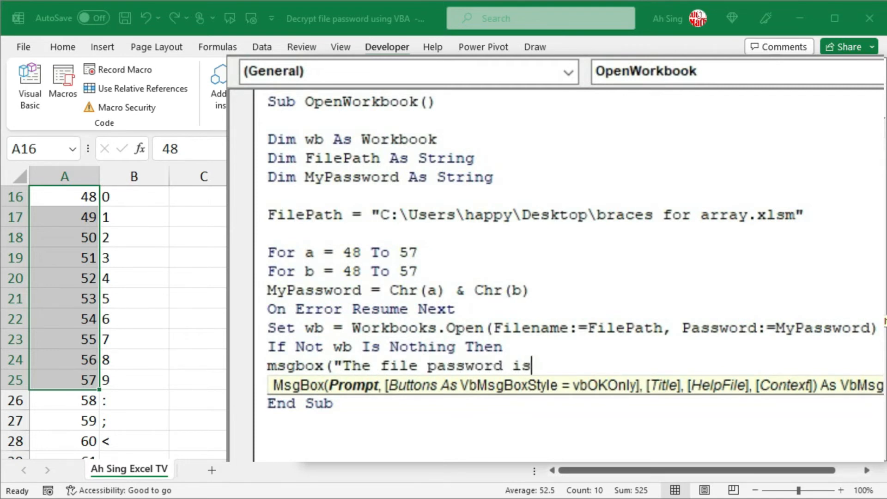
text(')
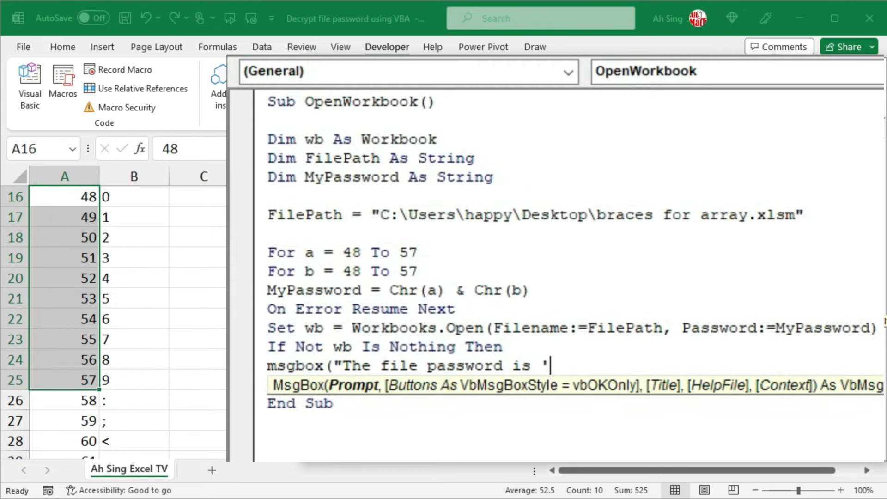
text(")
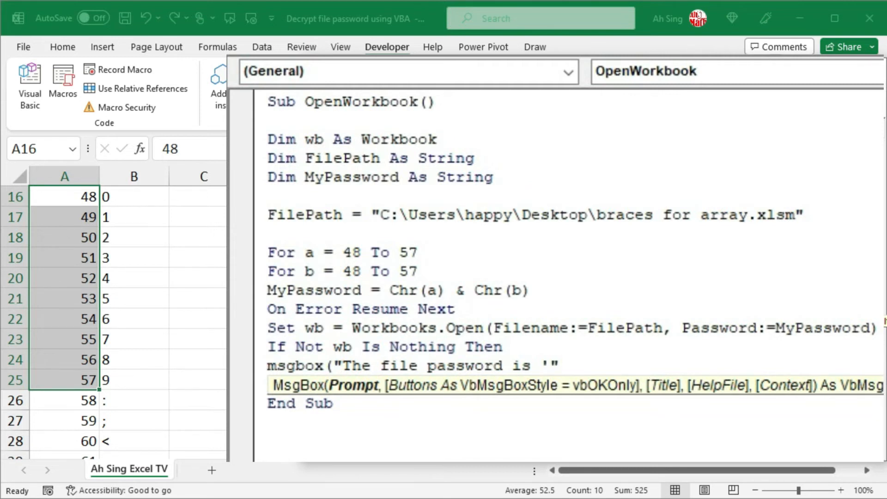
click(567, 365)
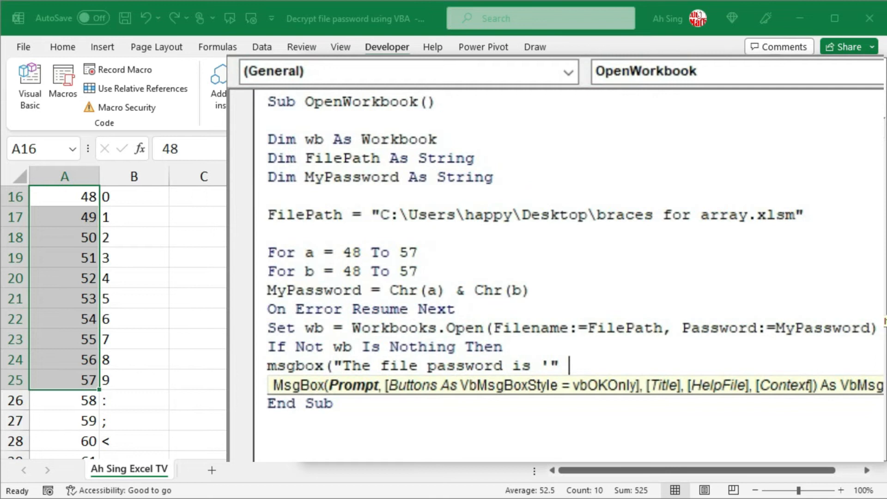
text(&)
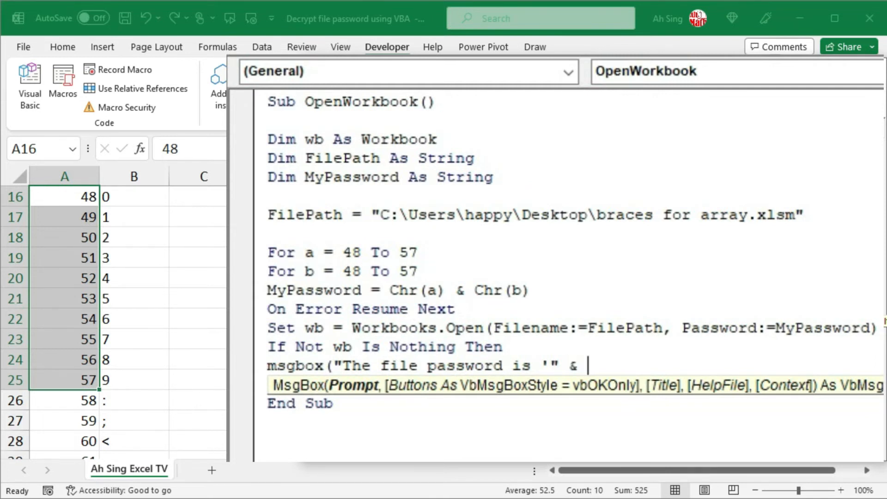
text(MyPassword &)
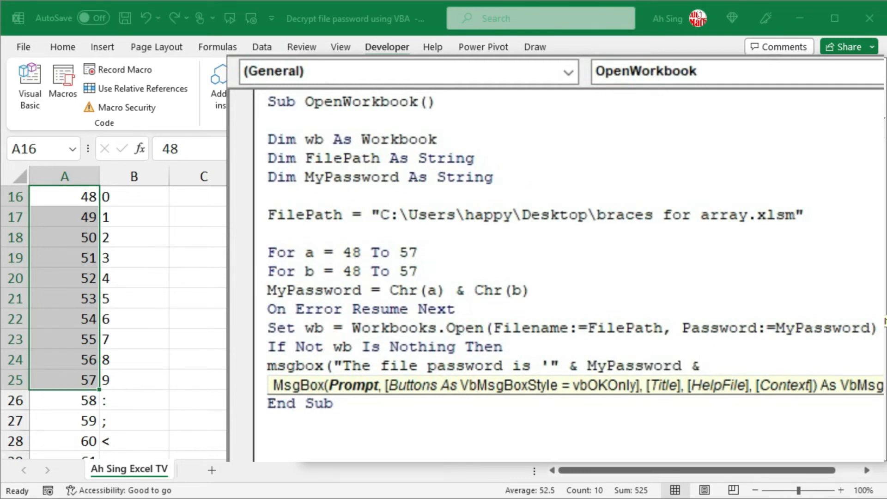
text(")
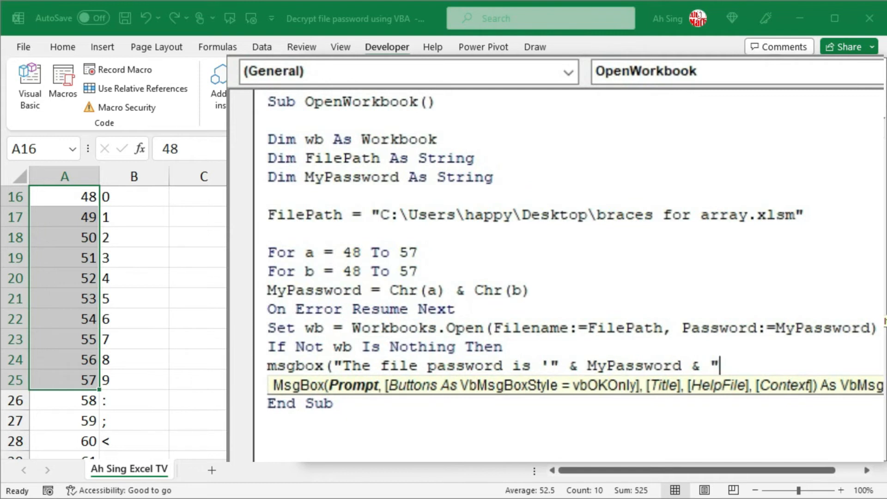
text(.)
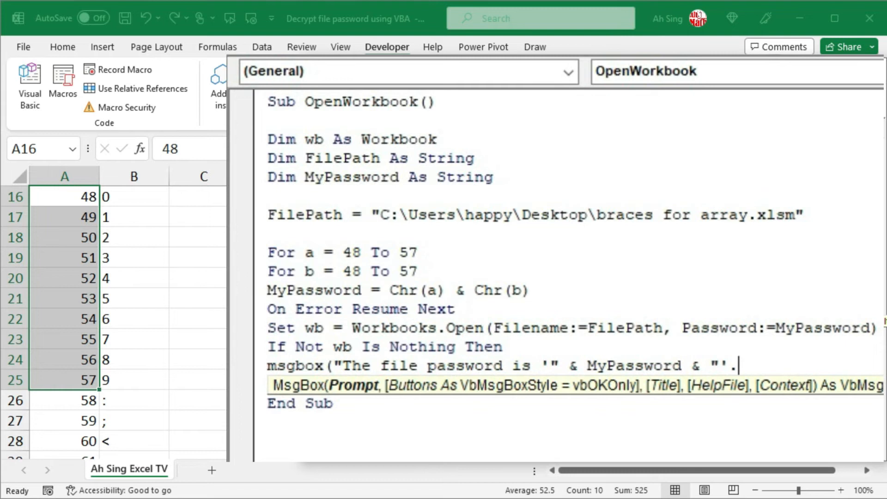
text())
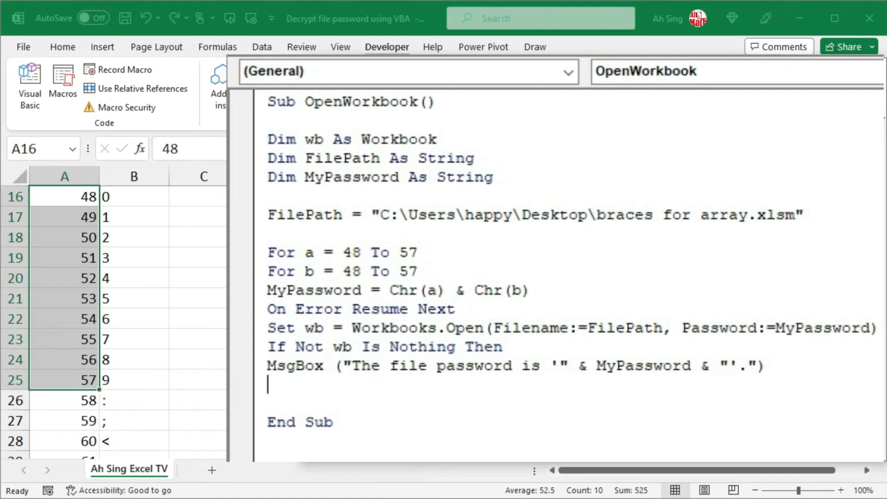
Step: Type End, End If and two Next lines after the MsgBox line
text(end)
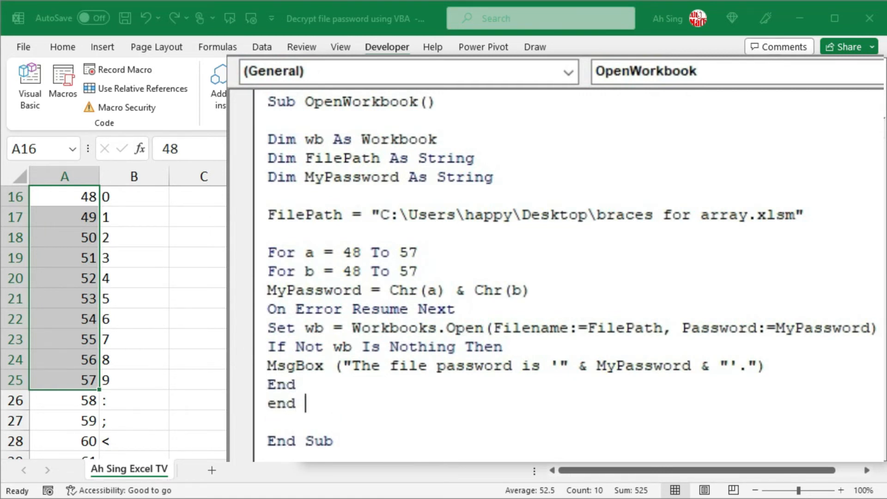
text(If)
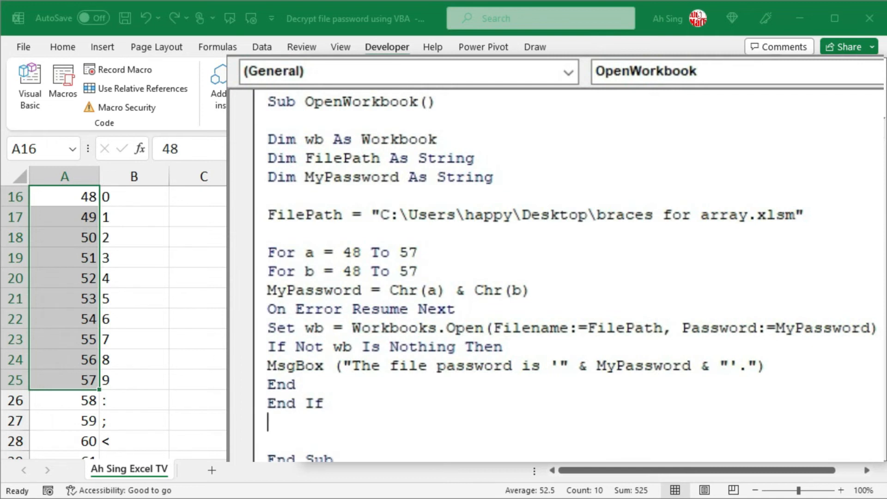
text(ne)
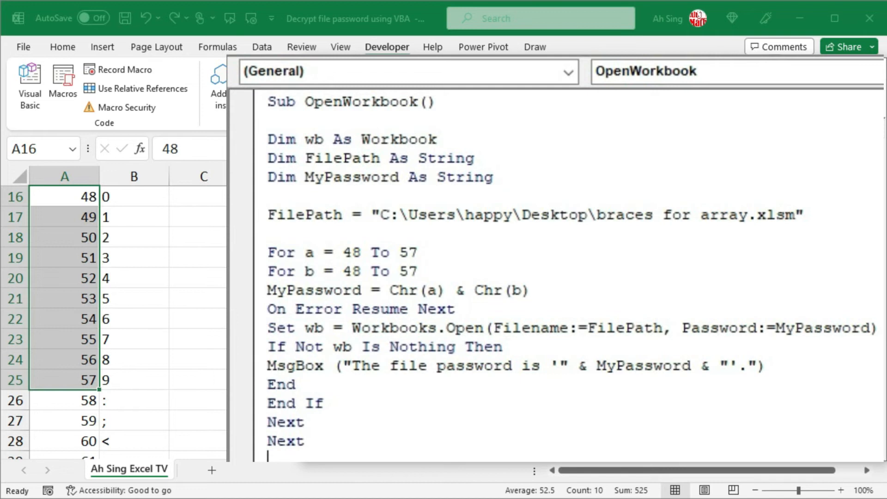
click(29, 85)
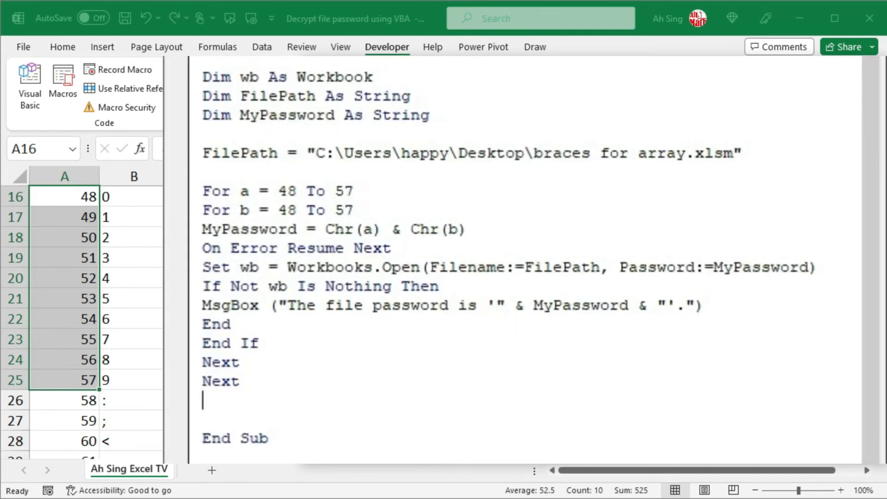
Step: Add MsgBox "Sorry, Excel failed to retrive your password... different number of characters." after the loops
text(msgbox ()
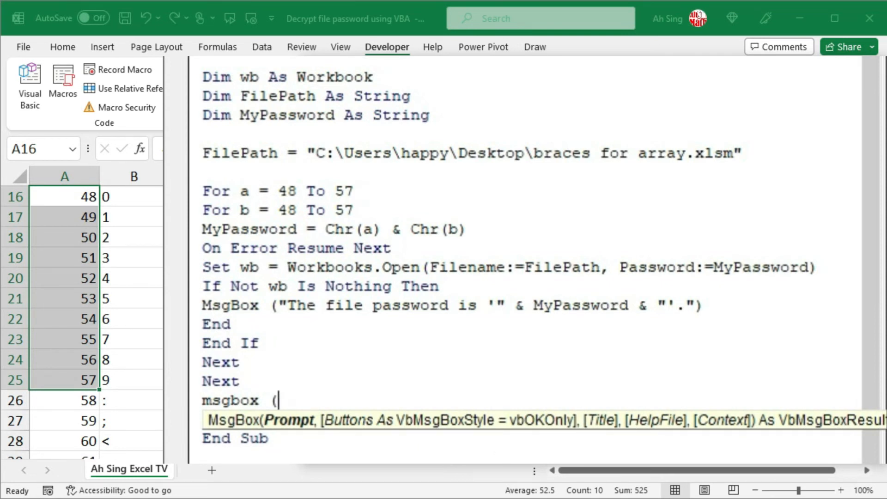
text(")
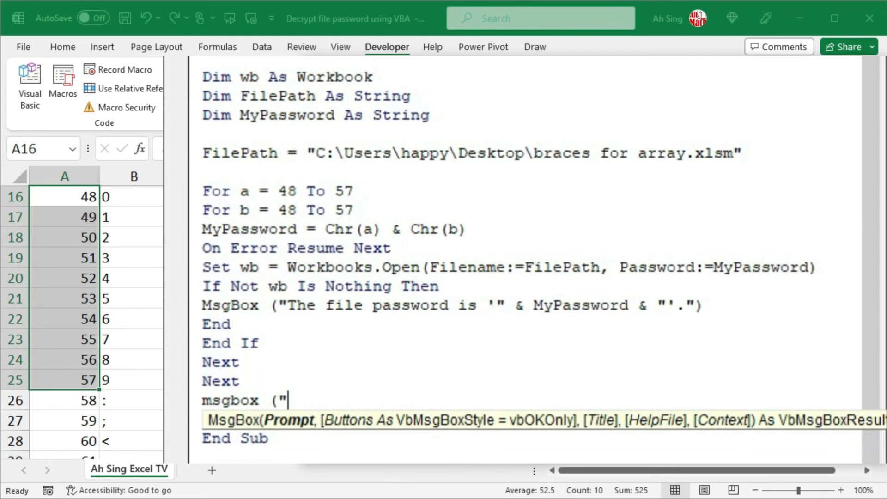
text(Sorry)
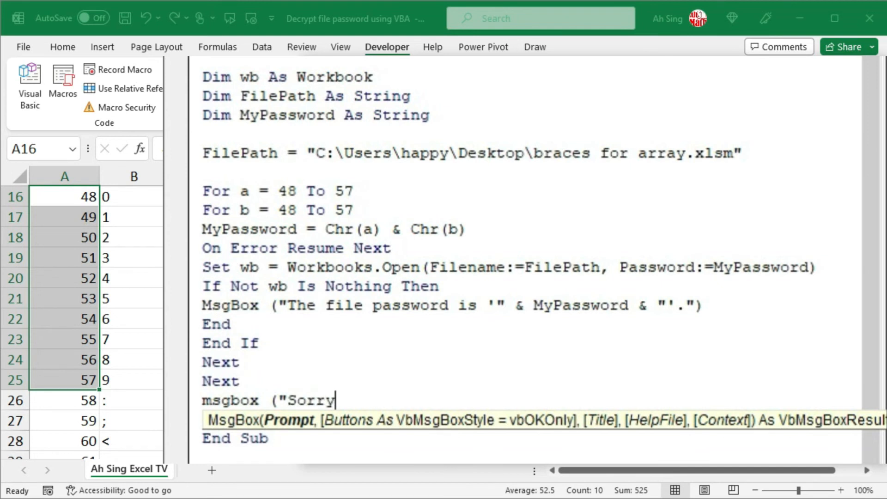
text(, Excel failed to re)
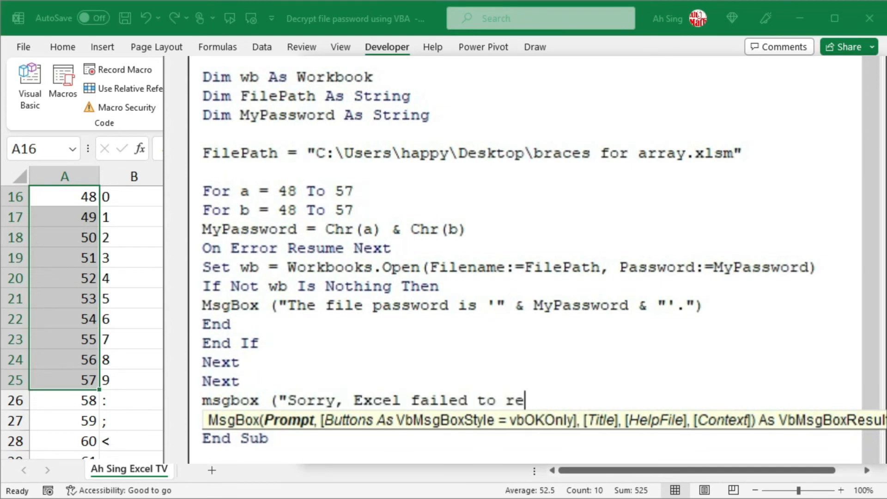
text(trive your password. However, you may try)
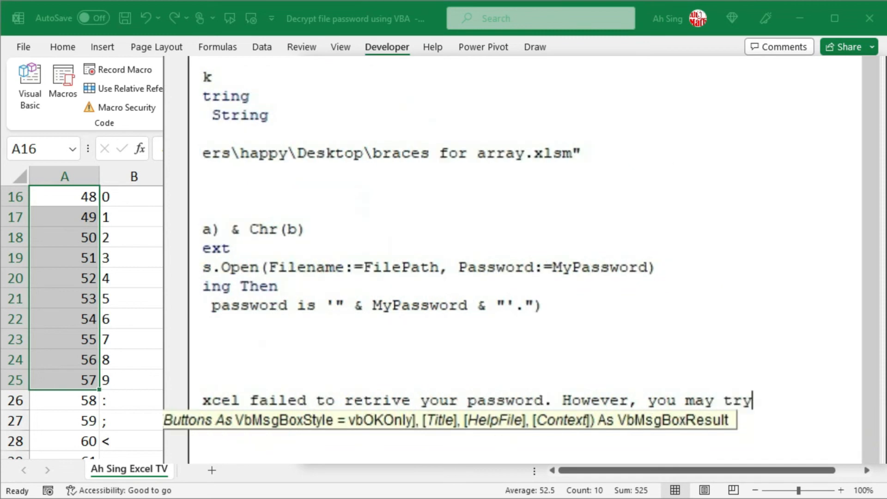
text(agian using different number of cha)
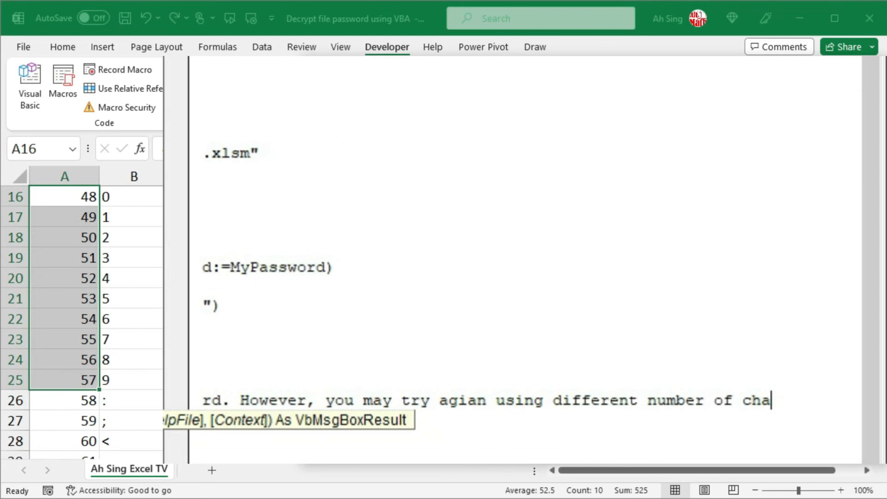
text(racters.")
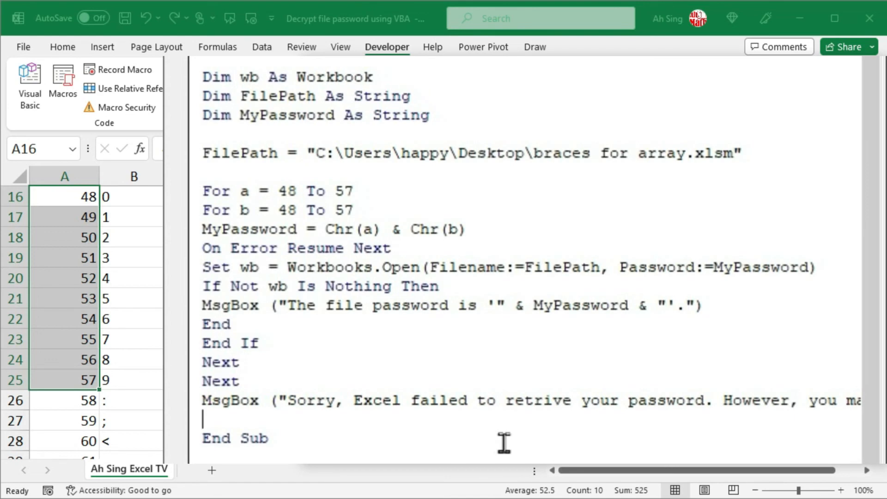
Step: Run the OpenWorkbook macro with Run Sub/UserForm and wait for it to finish
click(28, 85)
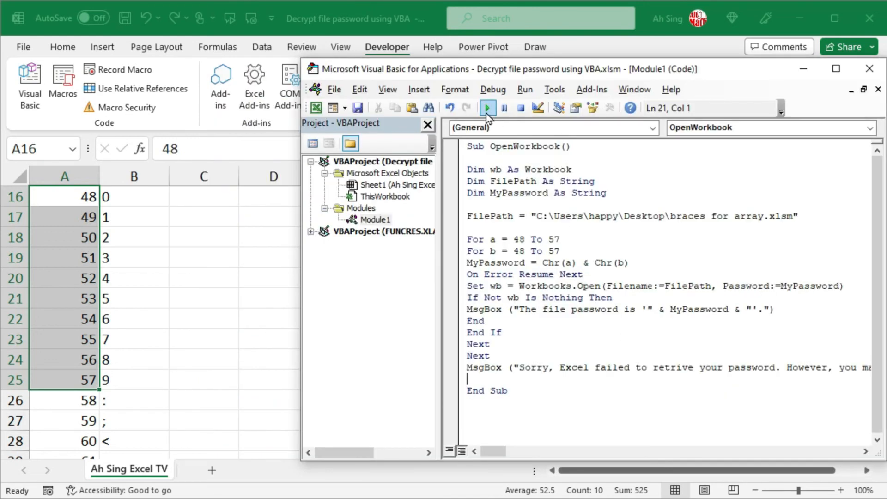
click(487, 108)
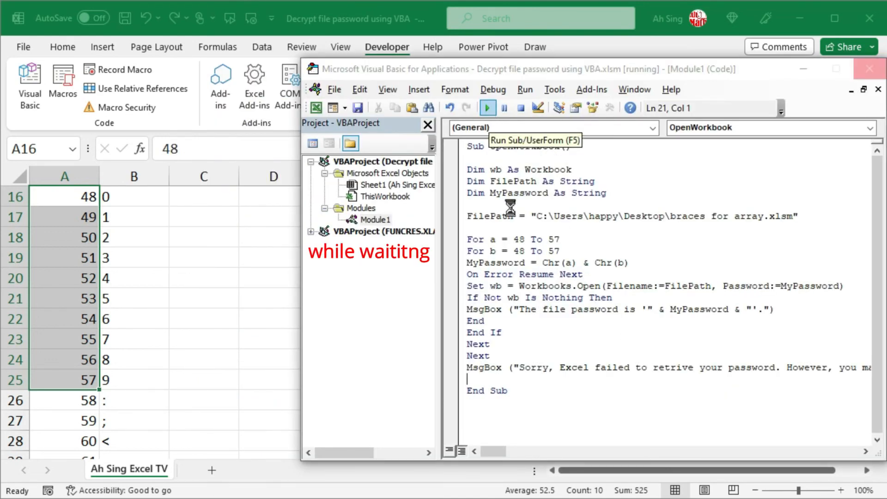
click(487, 108)
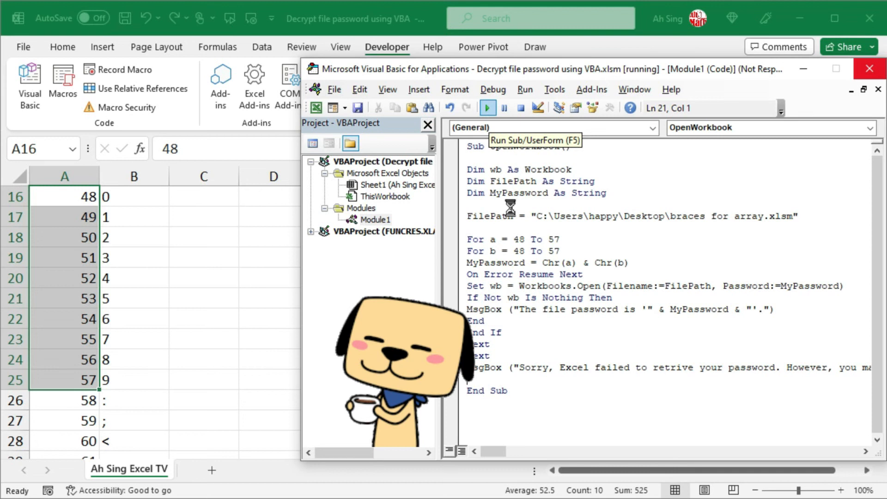
click(487, 108)
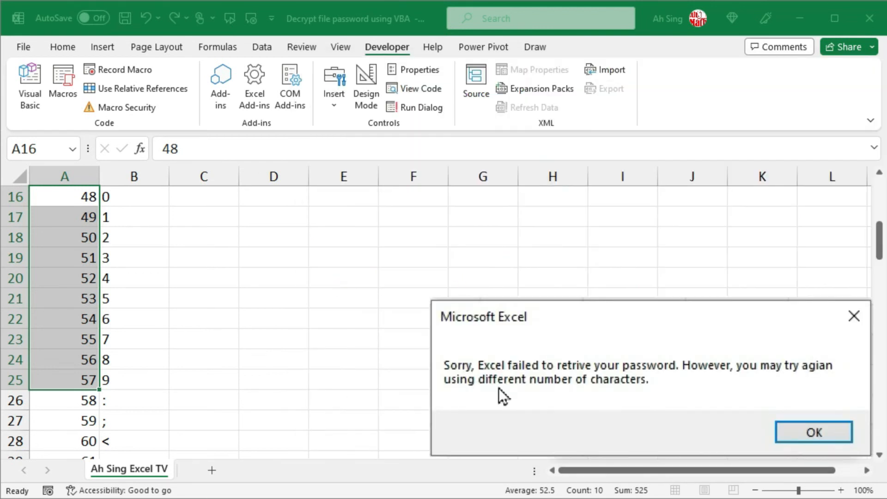
mouse_move(500, 402)
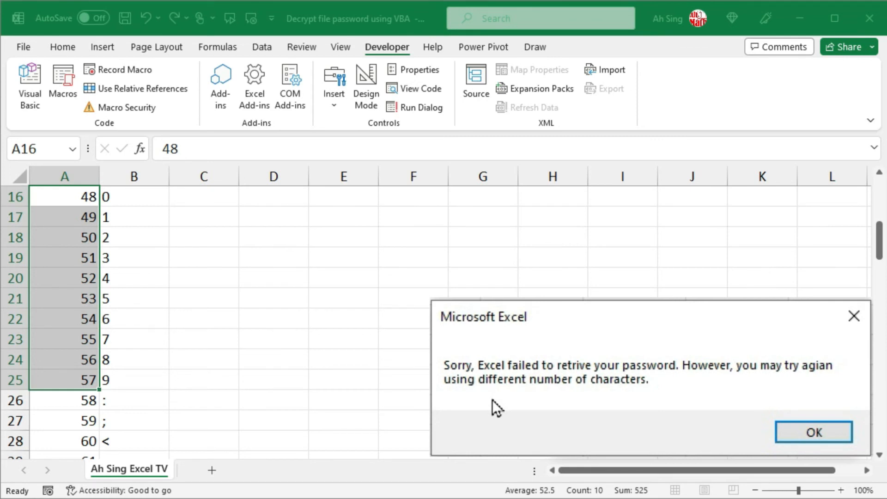
Step: Click OK on the password-not-found message box
click(813, 431)
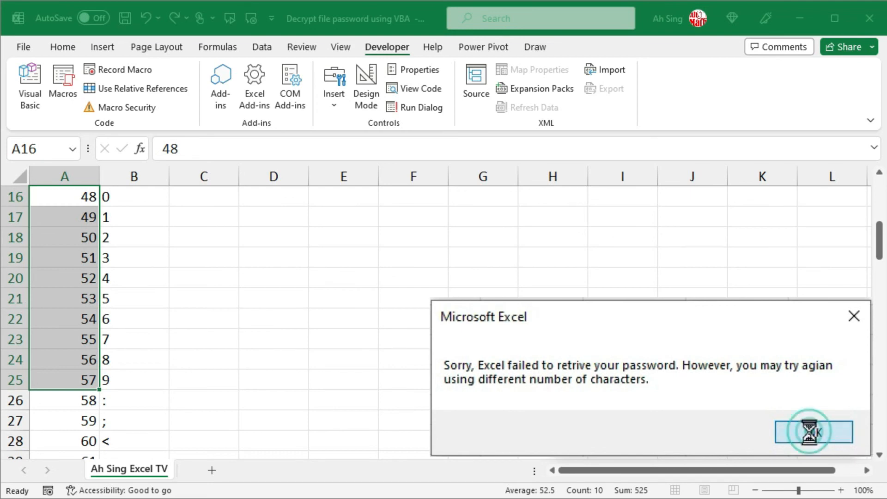
click(814, 431)
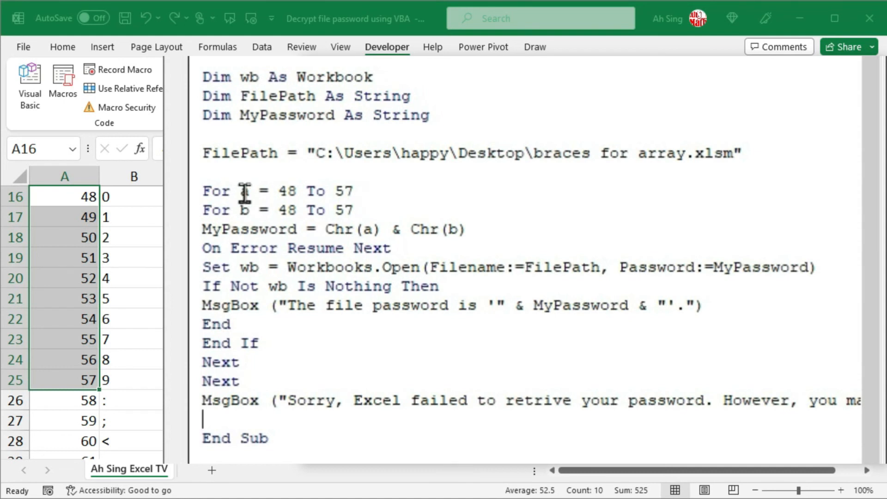
mouse_move(255, 218)
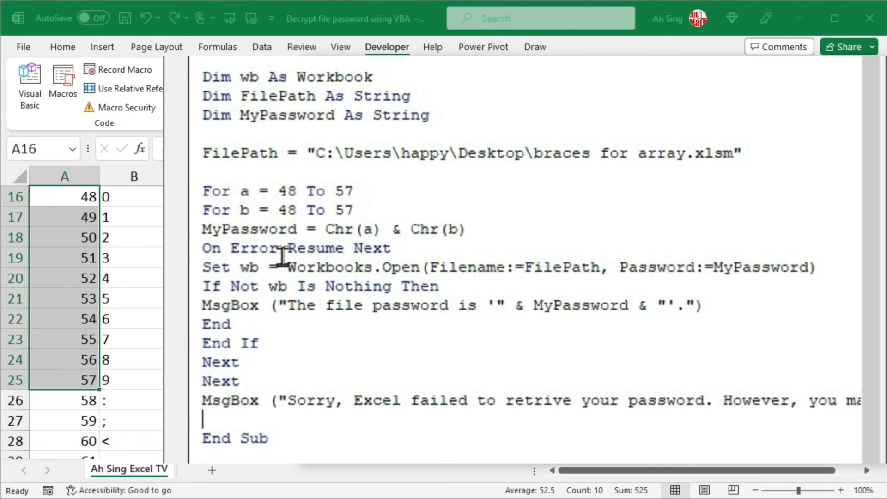
Step: Scroll the character table down to the lowercase letters a–z (codes 97–122)
scroll(down, 3)
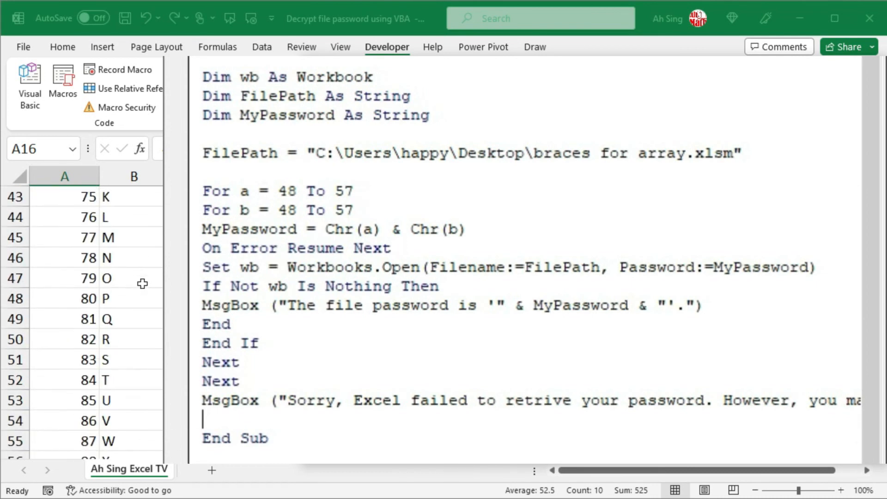
scroll(down, 3)
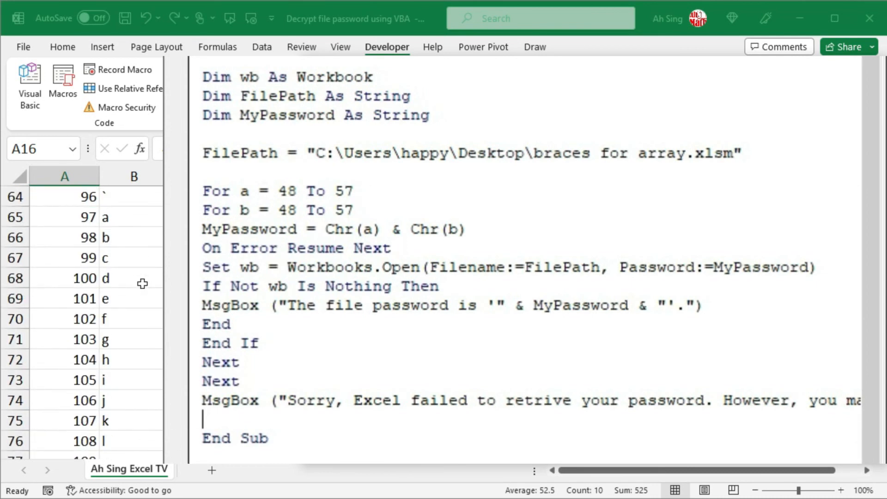
mouse_move(138, 277)
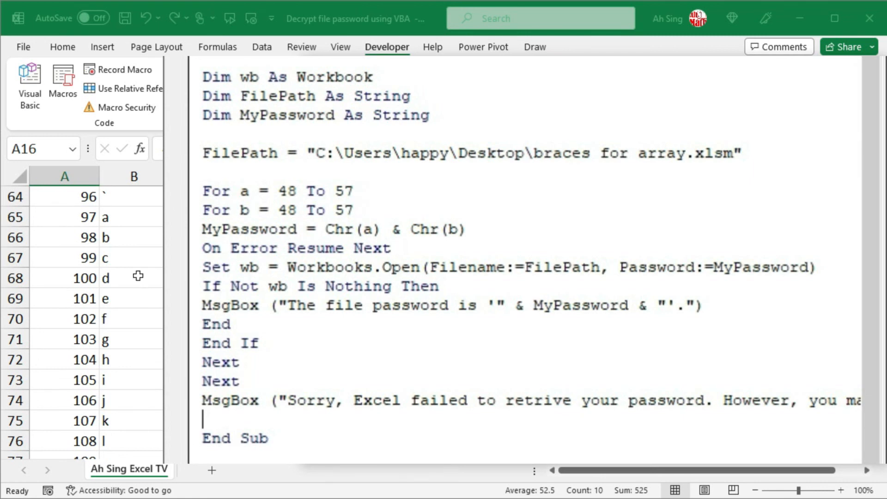
mouse_move(134, 227)
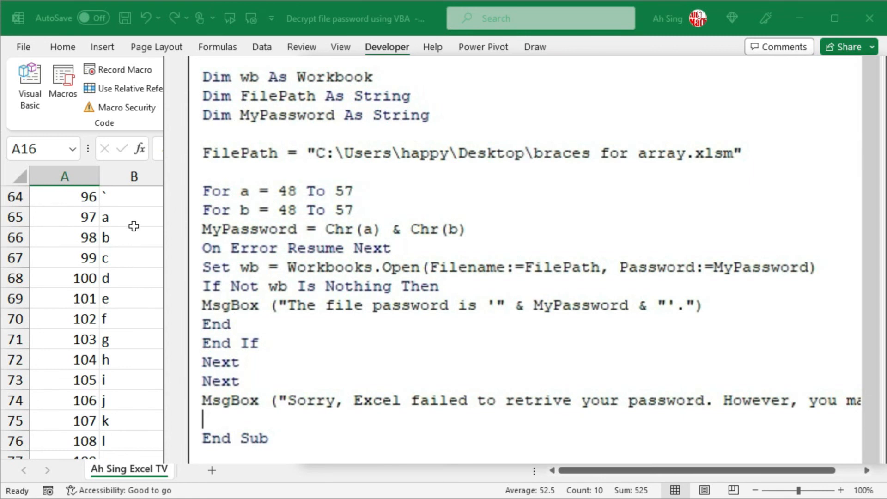
mouse_move(288, 214)
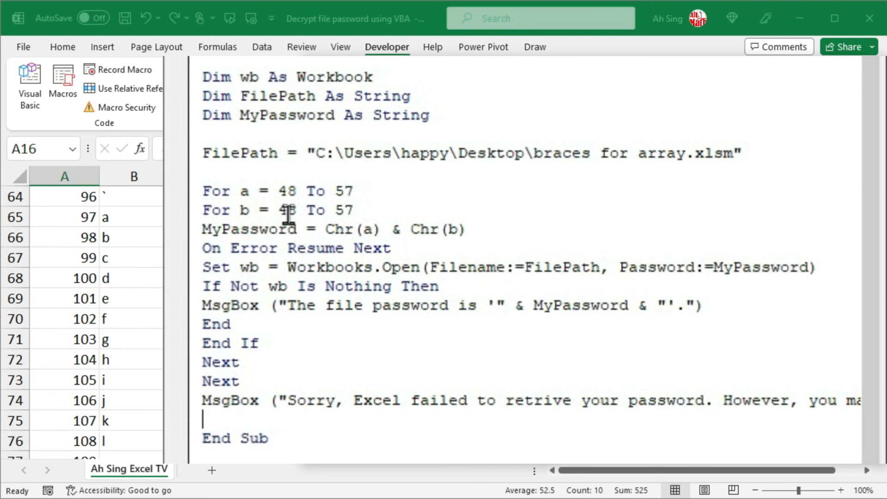
mouse_move(374, 207)
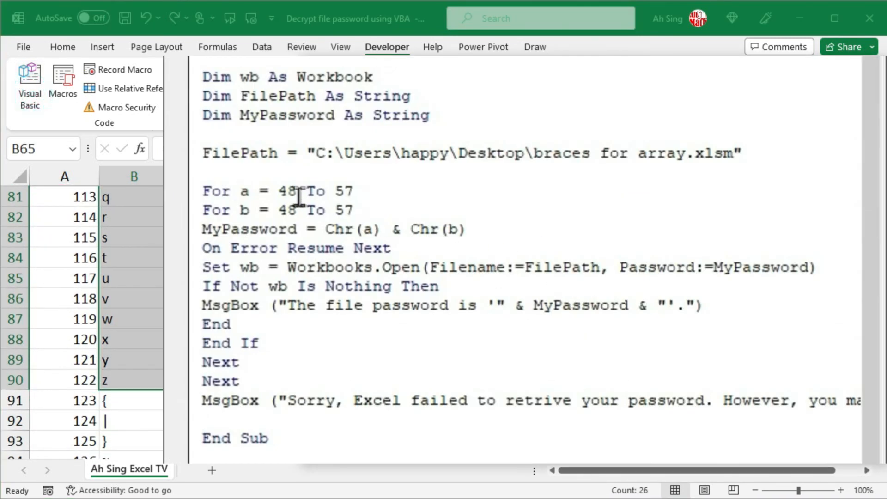
Step: Change both loops' ranges from 48–57 to 97 To 122
text(97)
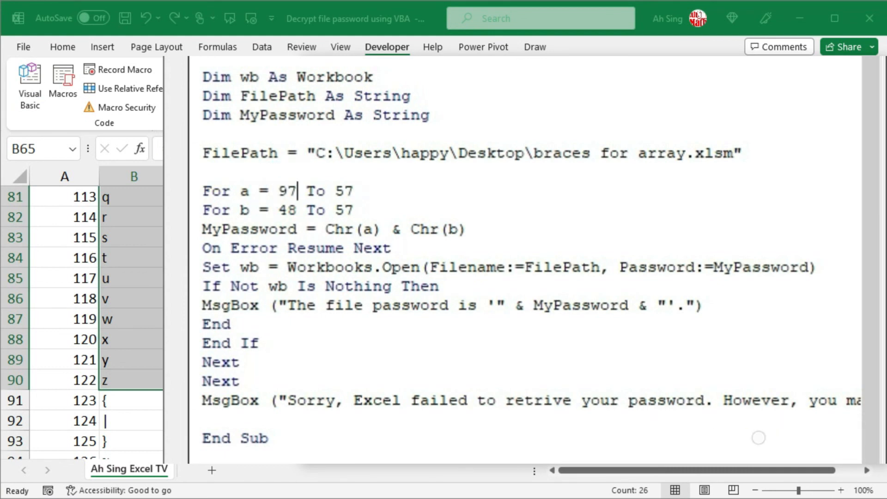
text(122)
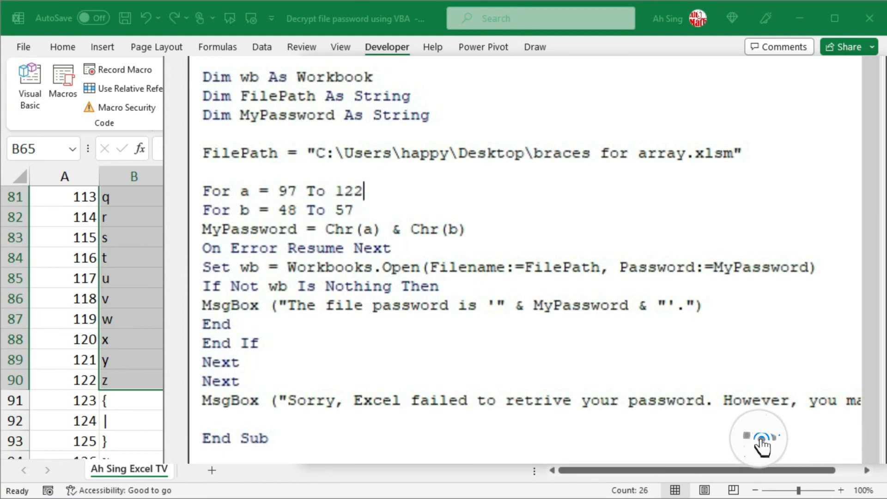
double_click(285, 209)
text(97)
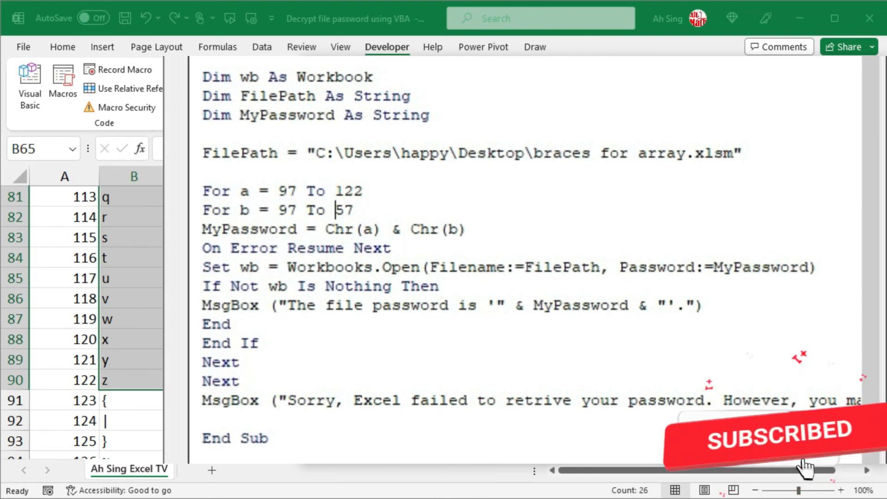
text(12)
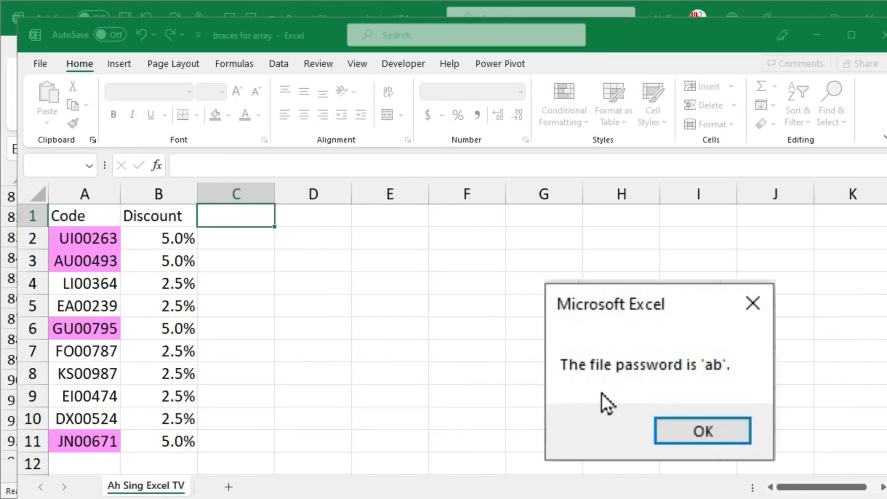
mouse_move(724, 388)
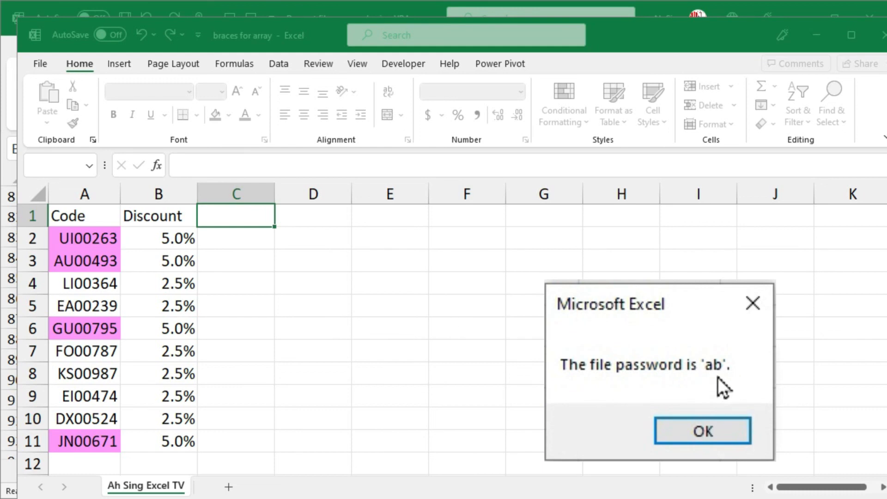
click(702, 431)
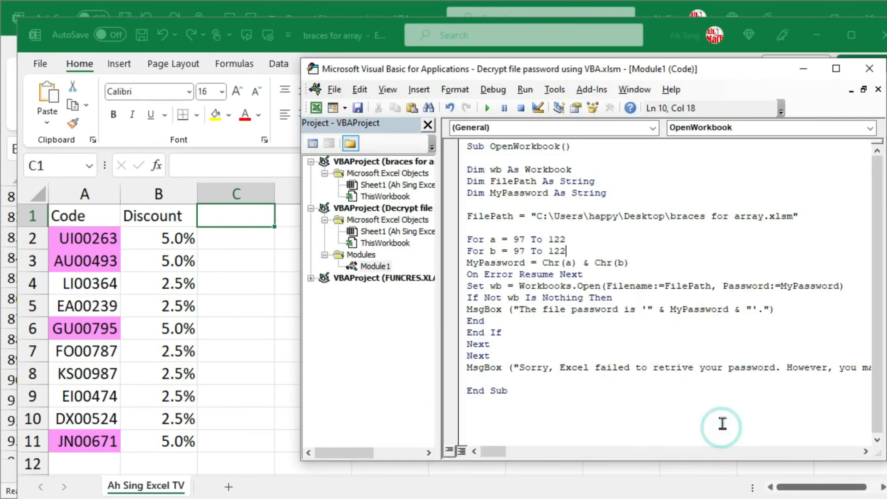